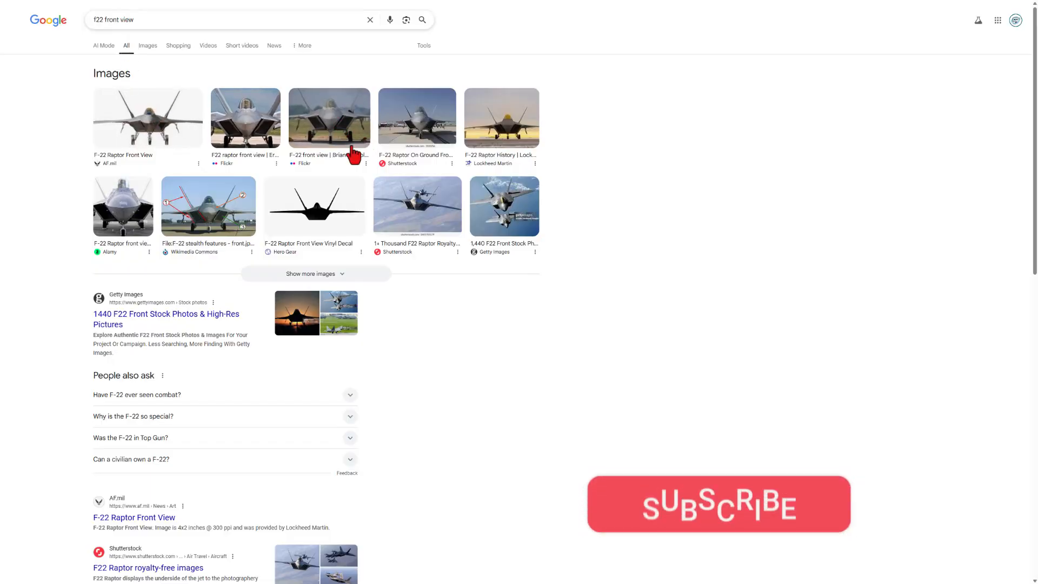
pyautogui.moveTo(265, 219)
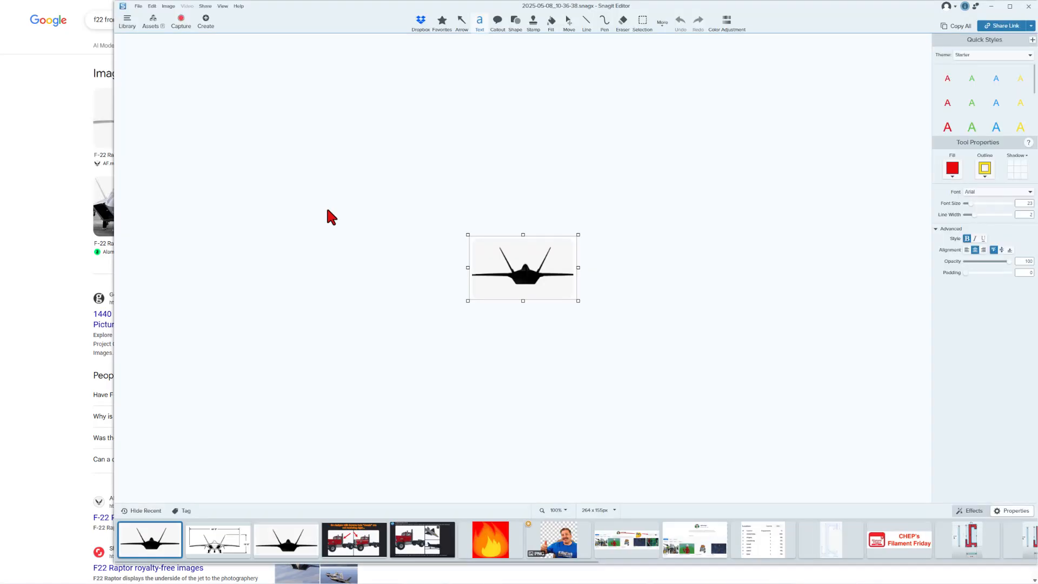
pyautogui.moveTo(856, 52)
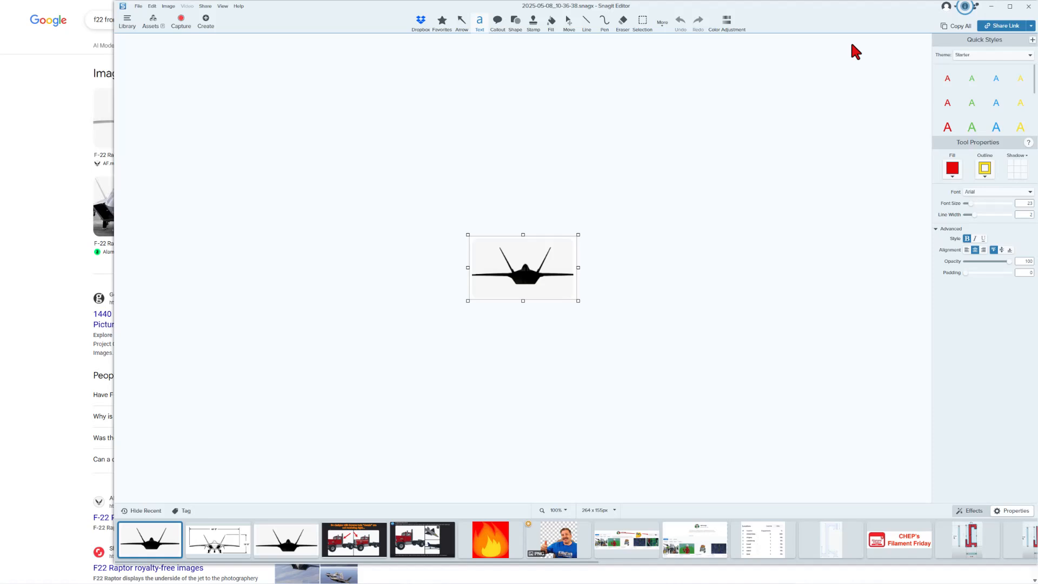
pyautogui.moveTo(421, 31)
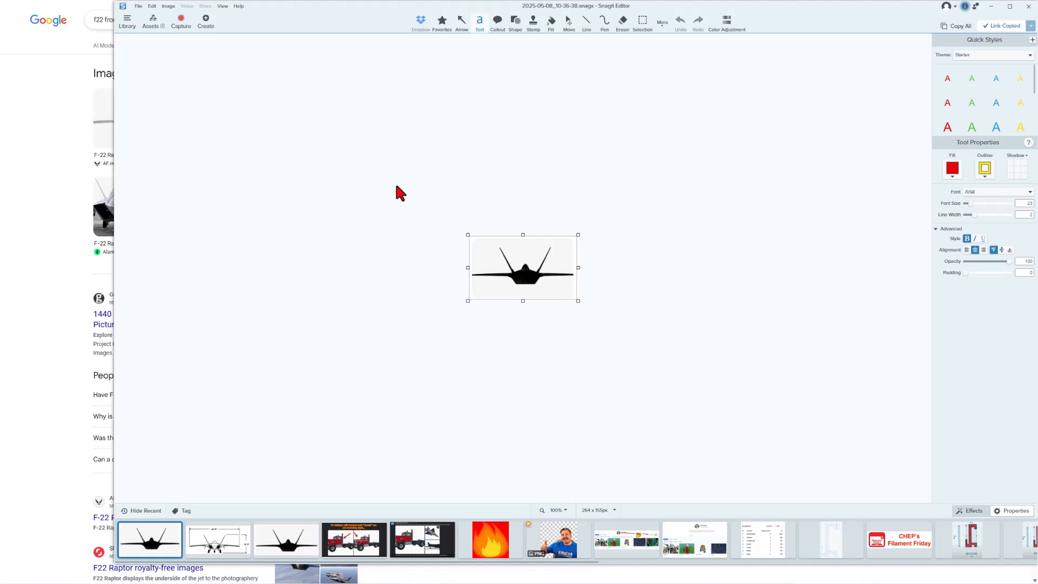
pyautogui.moveTo(547, 225)
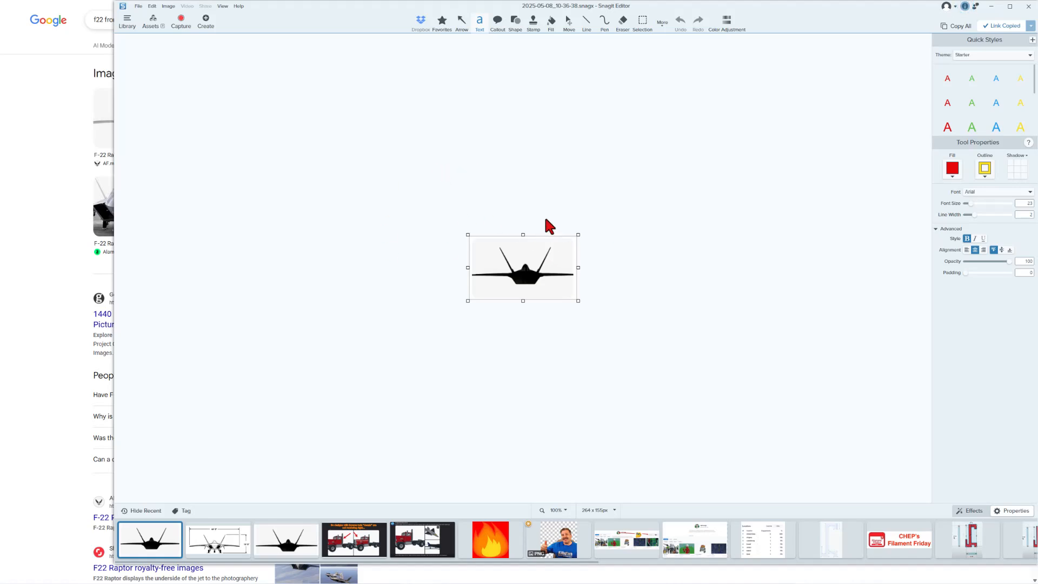
pyautogui.moveTo(587, 180)
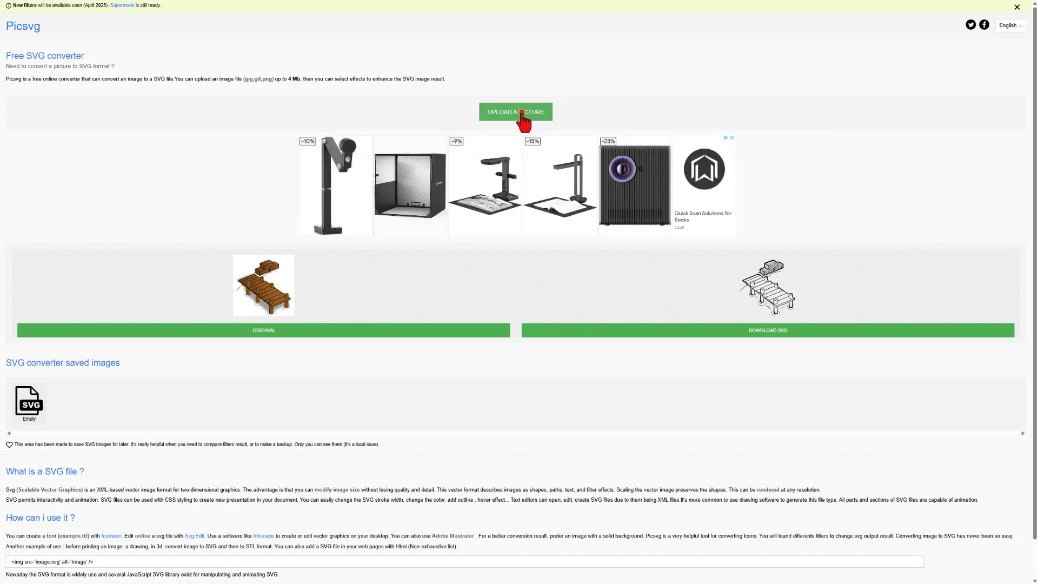
# Upload the jet silhouette, apply the Internal 2 filter for a solid fill, and download the SVG.
pyautogui.click(515, 112)
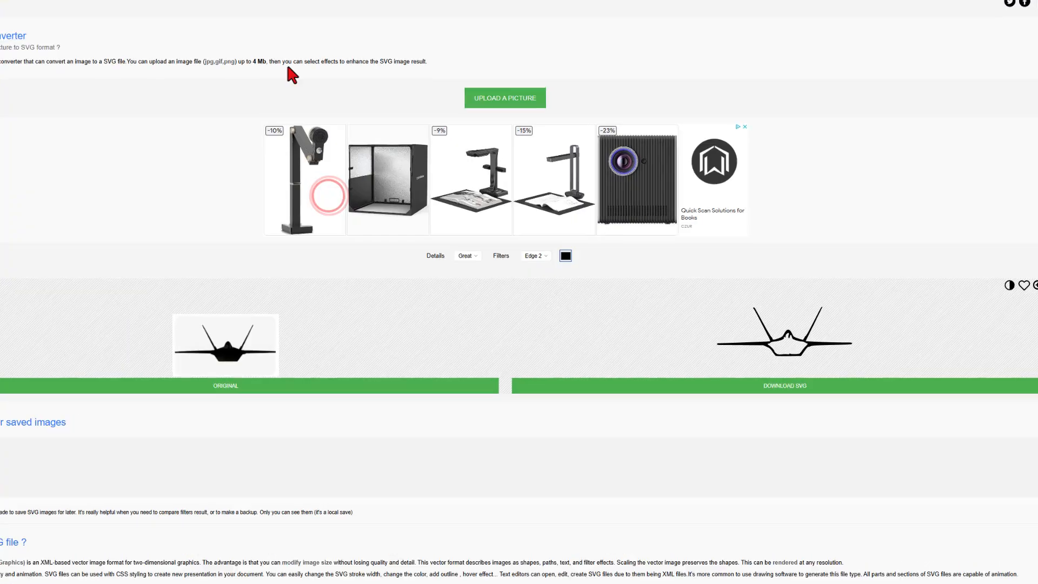
pyautogui.scroll(-3)
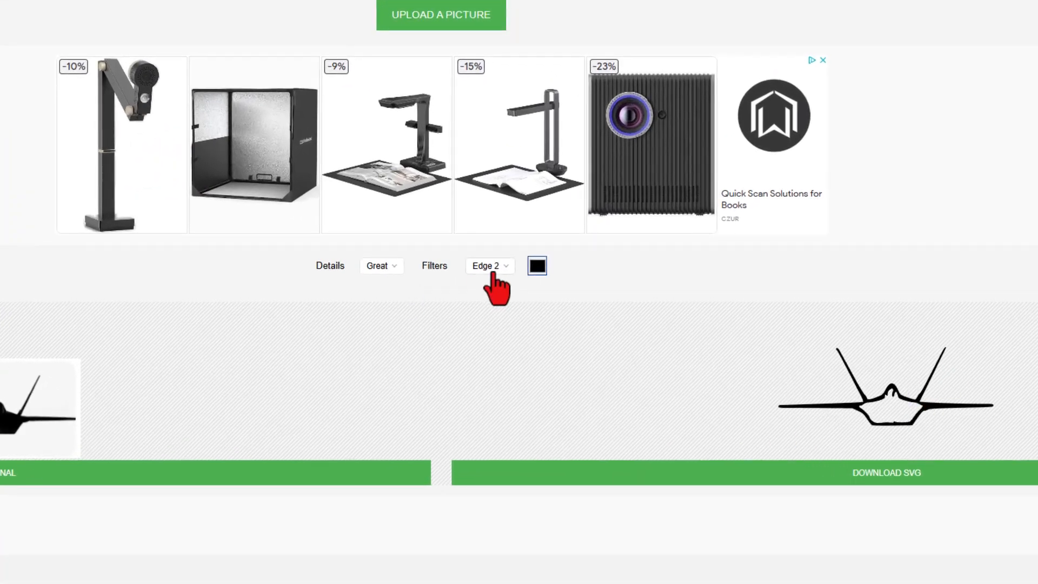
pyautogui.moveTo(512, 298)
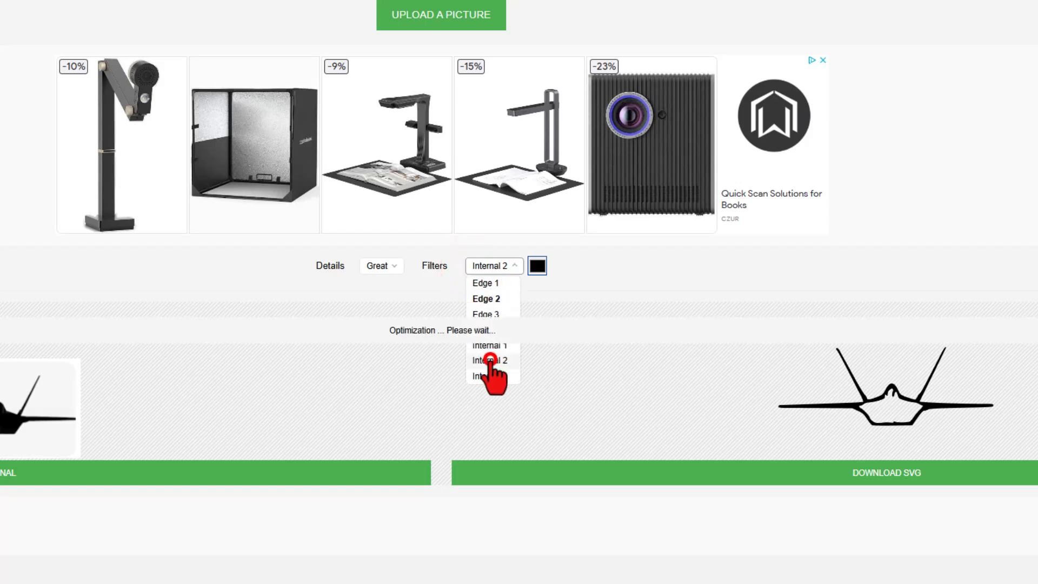
pyautogui.click(488, 360)
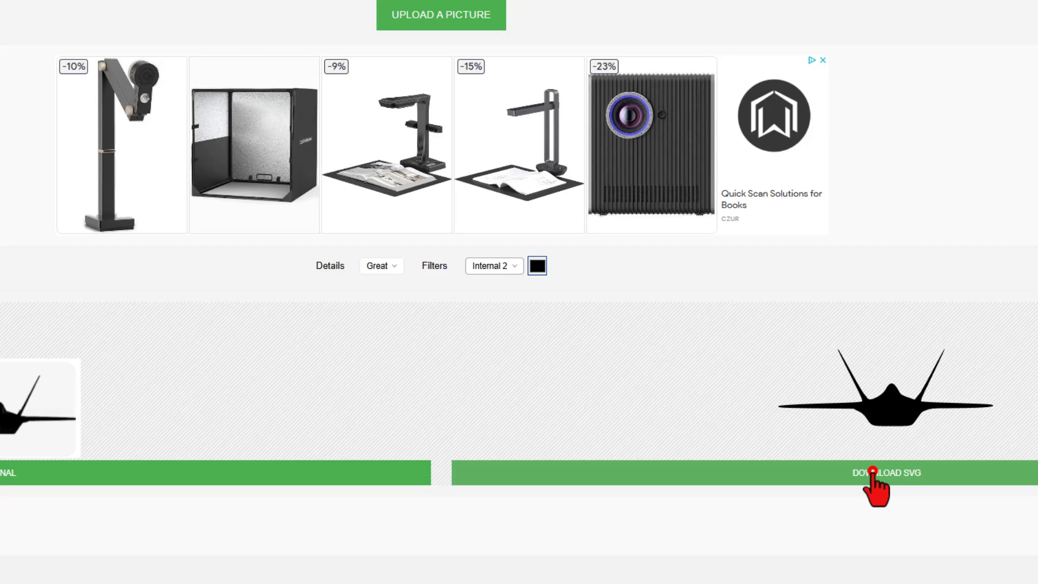
pyautogui.click(885, 472)
pyautogui.write('f')
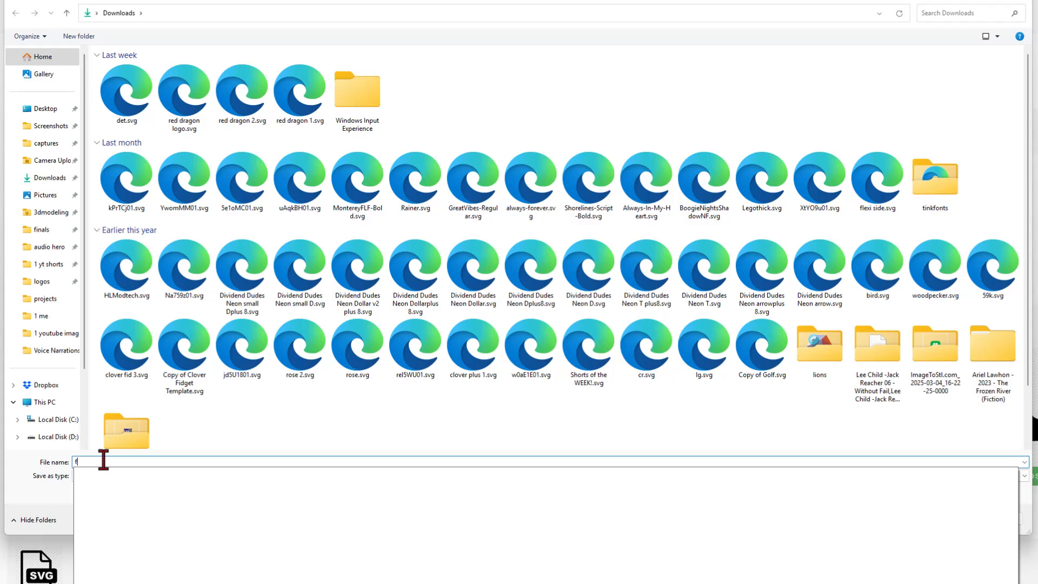
# Save the downloaded SVG into Downloads as f22f.
pyautogui.write('22f')
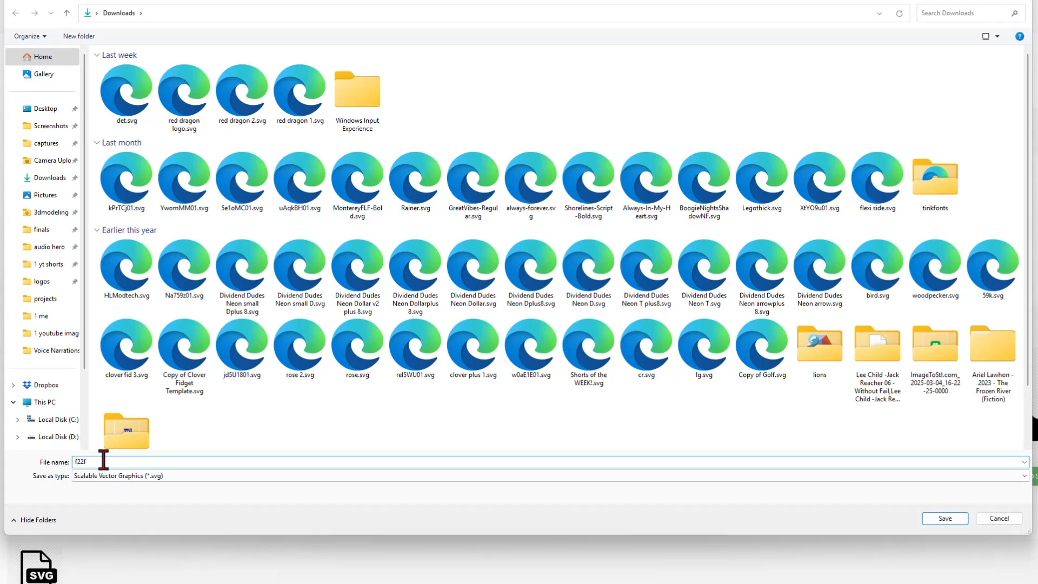
pyautogui.click(943, 518)
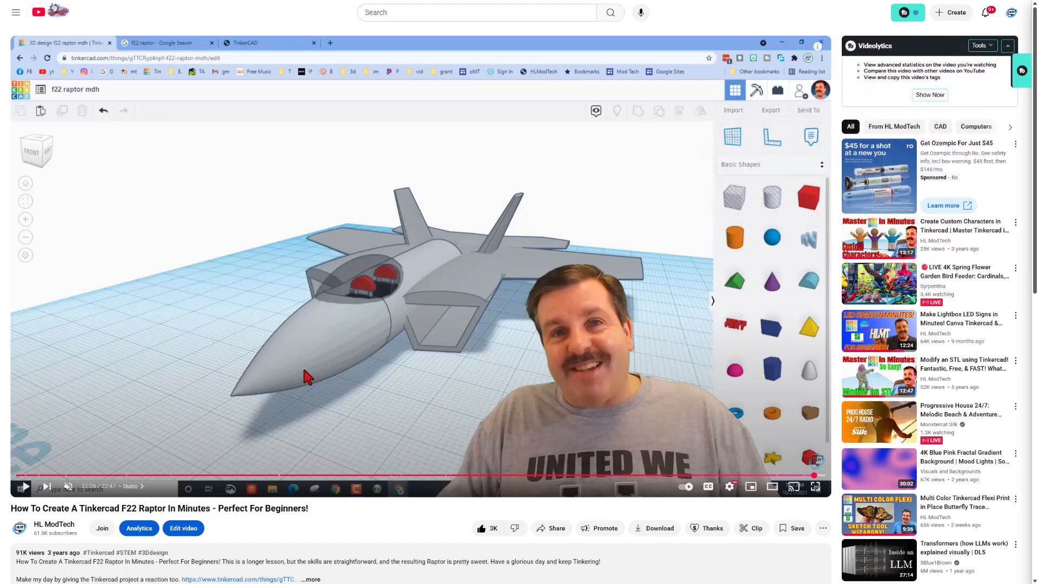
pyautogui.moveTo(299, 366)
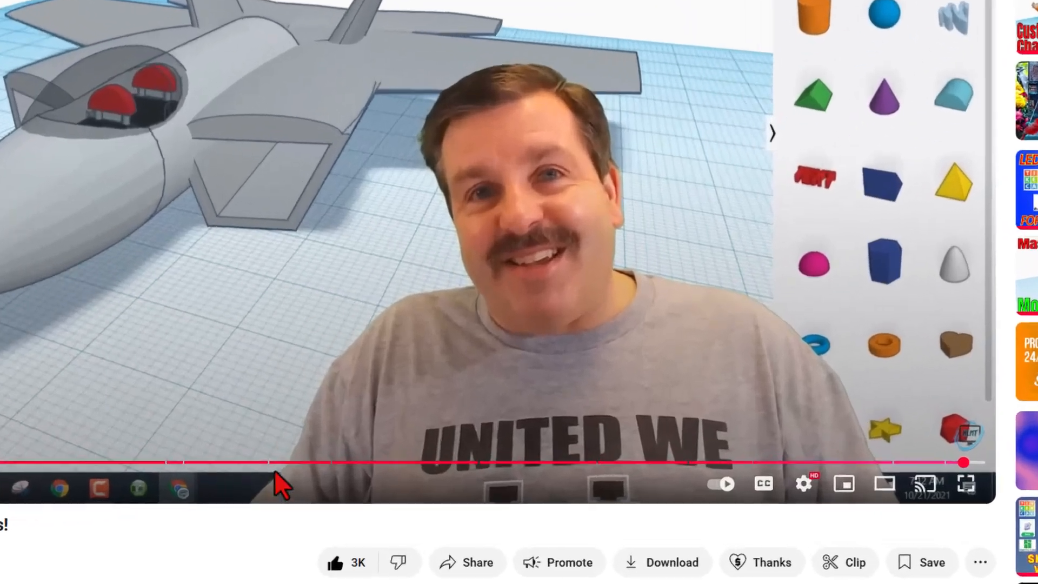
pyautogui.moveTo(813, 483)
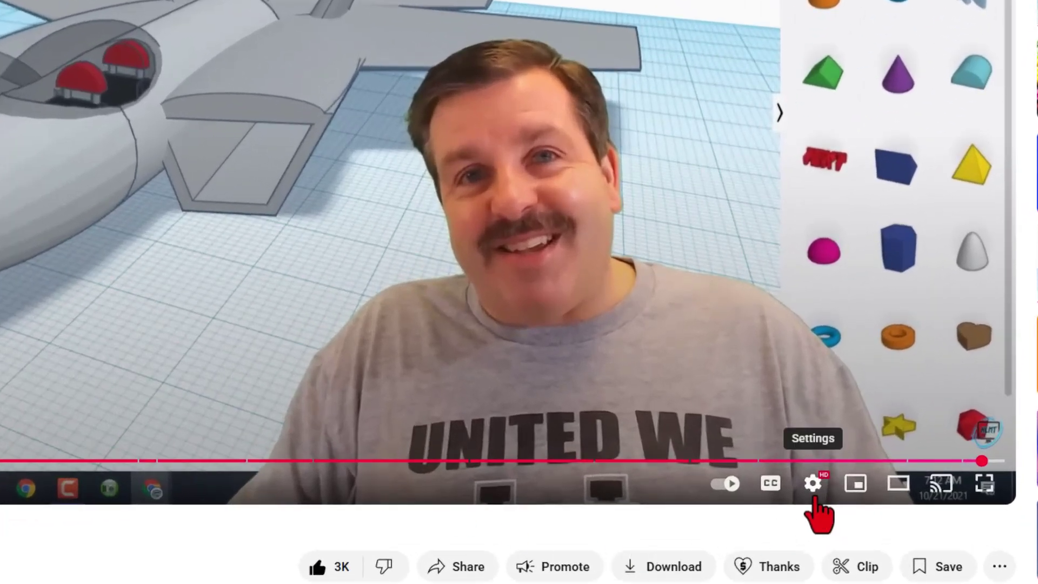
# Set the F22 Raptor tutorial video's playback speed to 2x.
pyautogui.click(813, 483)
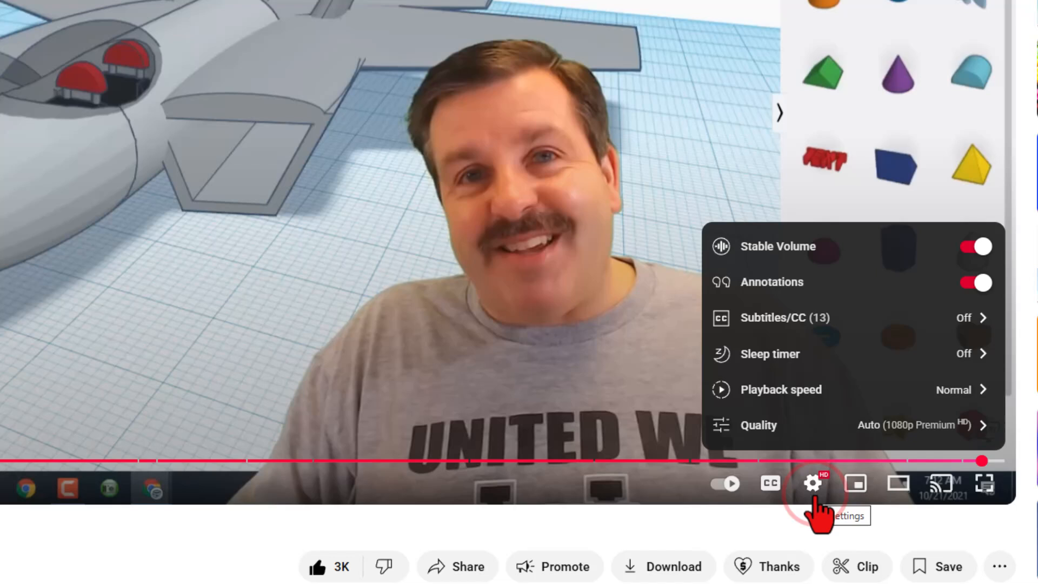
pyautogui.moveTo(785, 483)
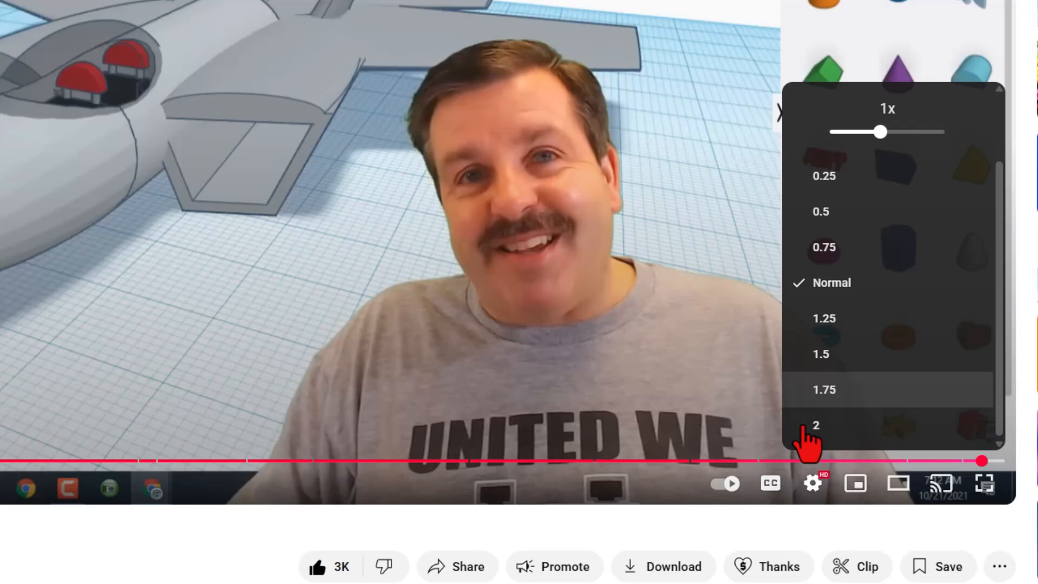
pyautogui.click(886, 108)
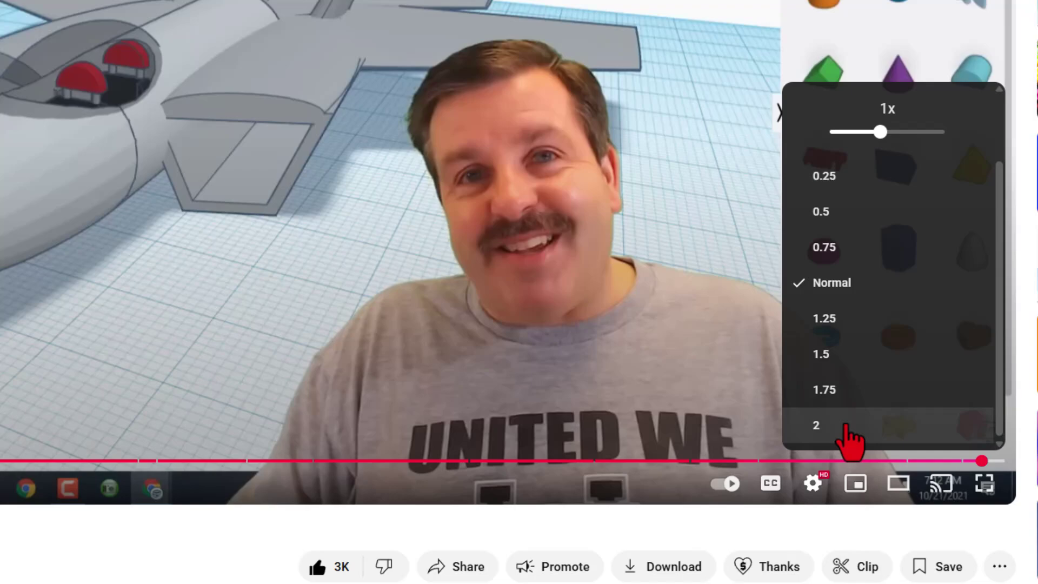
pyautogui.moveTo(727, 530)
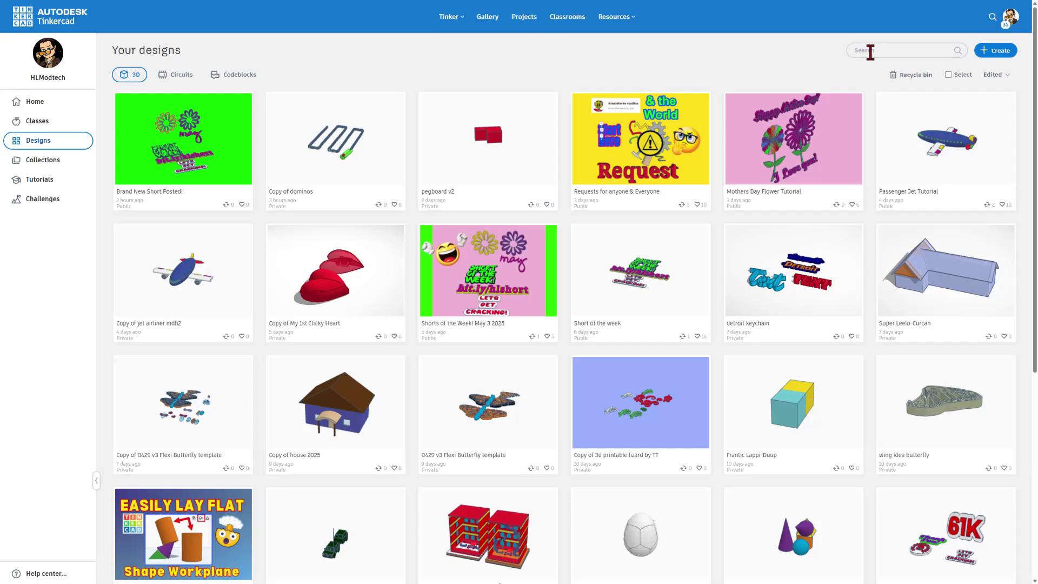
# Search designs for f22 and make an editable copy of the f22 raptor tutorial jet beginner design.
pyautogui.write('f')
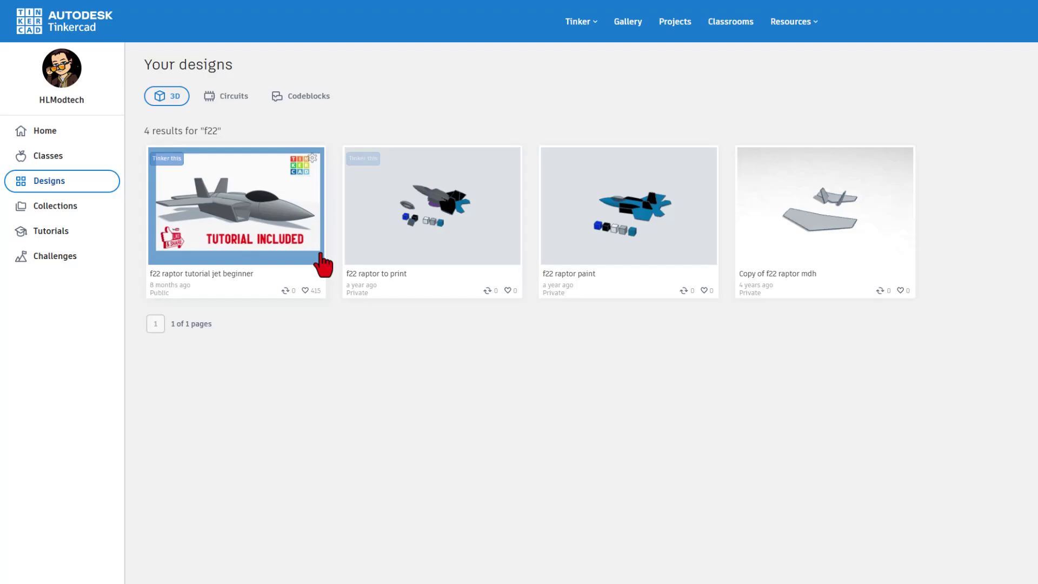
pyautogui.click(236, 206)
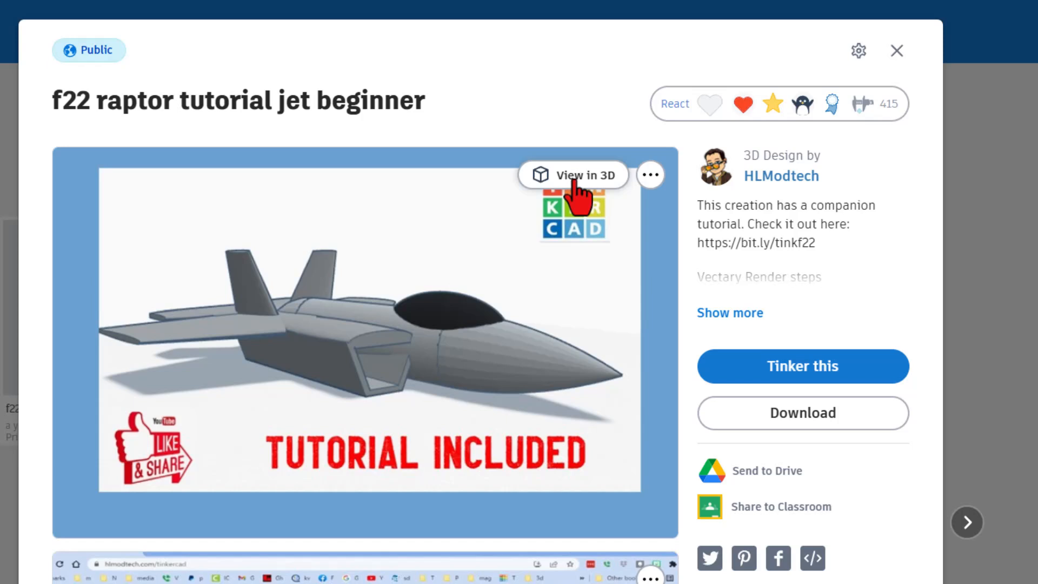
pyautogui.moveTo(576, 196)
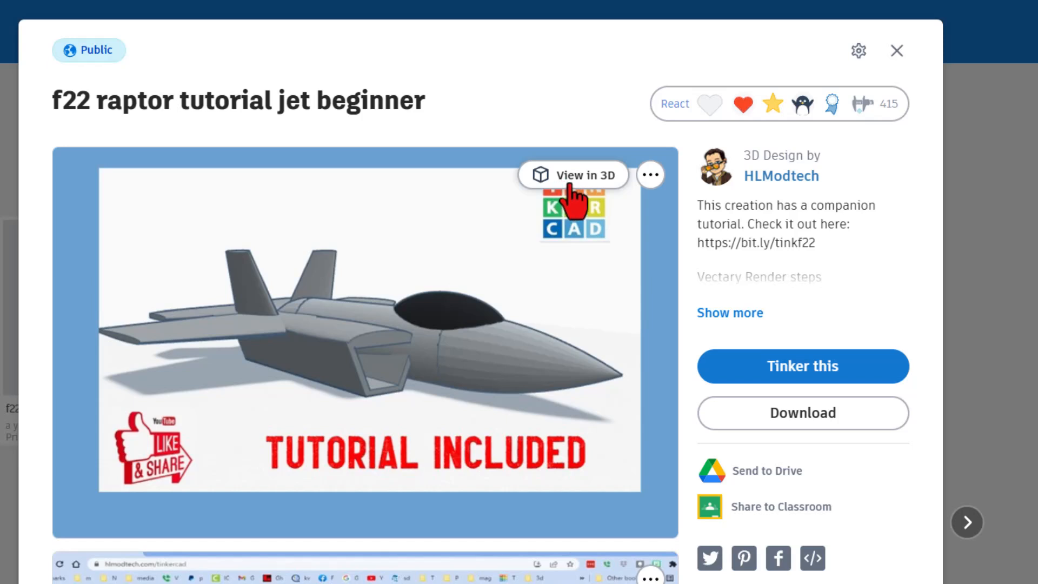
pyautogui.moveTo(764, 314)
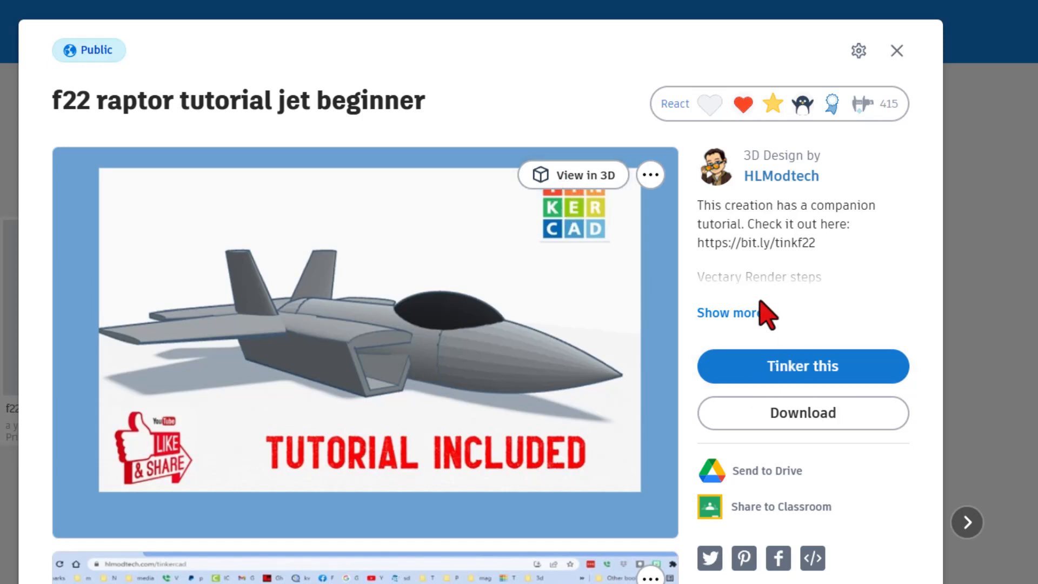
pyautogui.moveTo(813, 393)
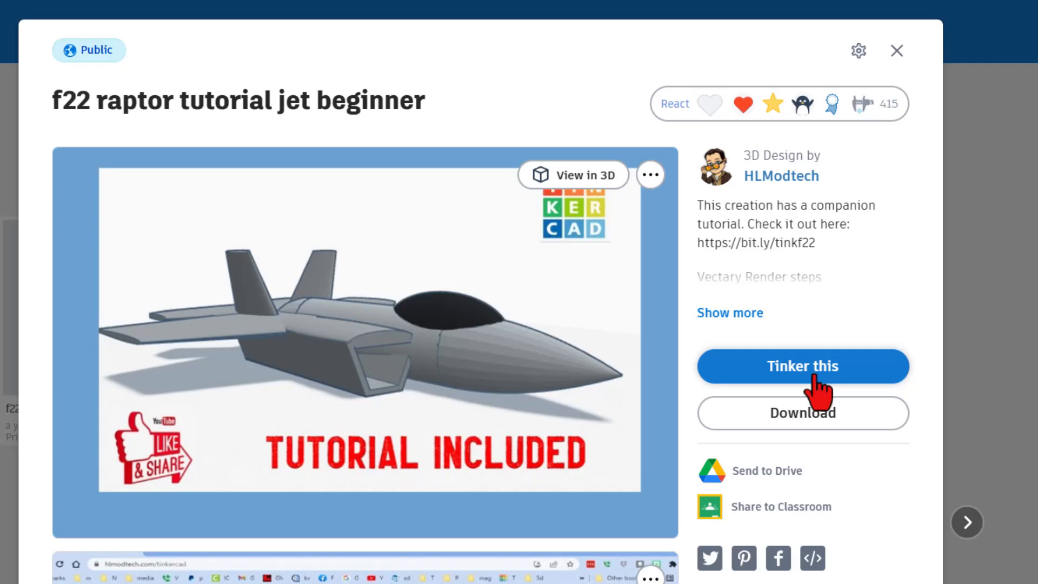
pyautogui.click(857, 51)
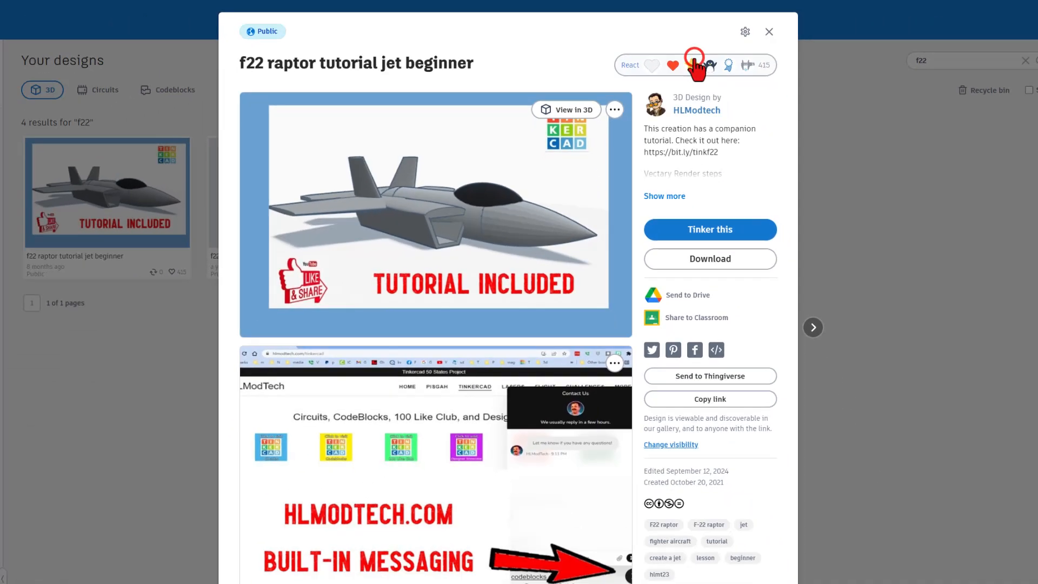
pyautogui.click(709, 229)
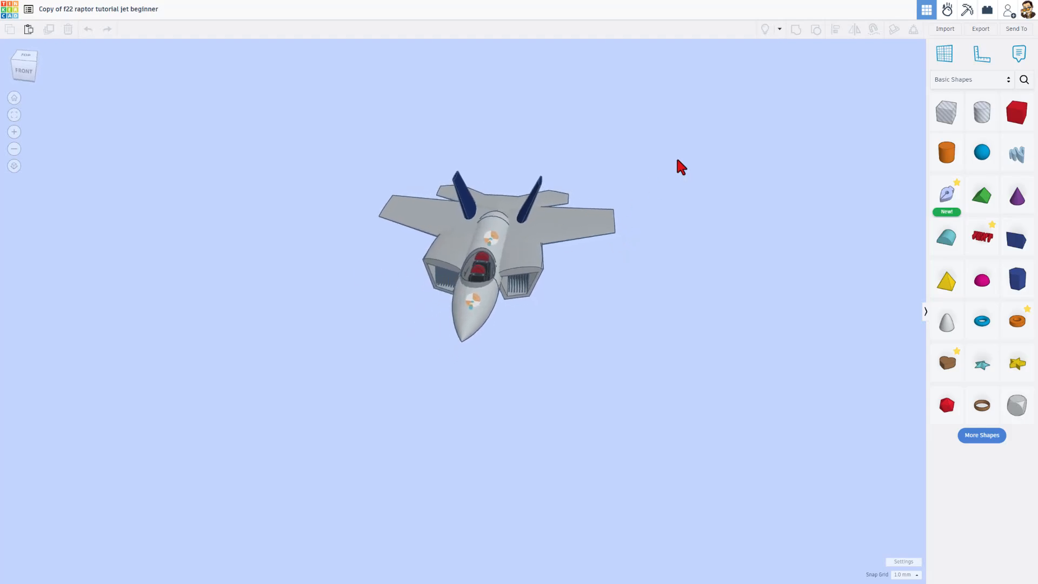
# Check the workspace settings and bring the copied jet into a top-down view over the grid.
pyautogui.click(902, 560)
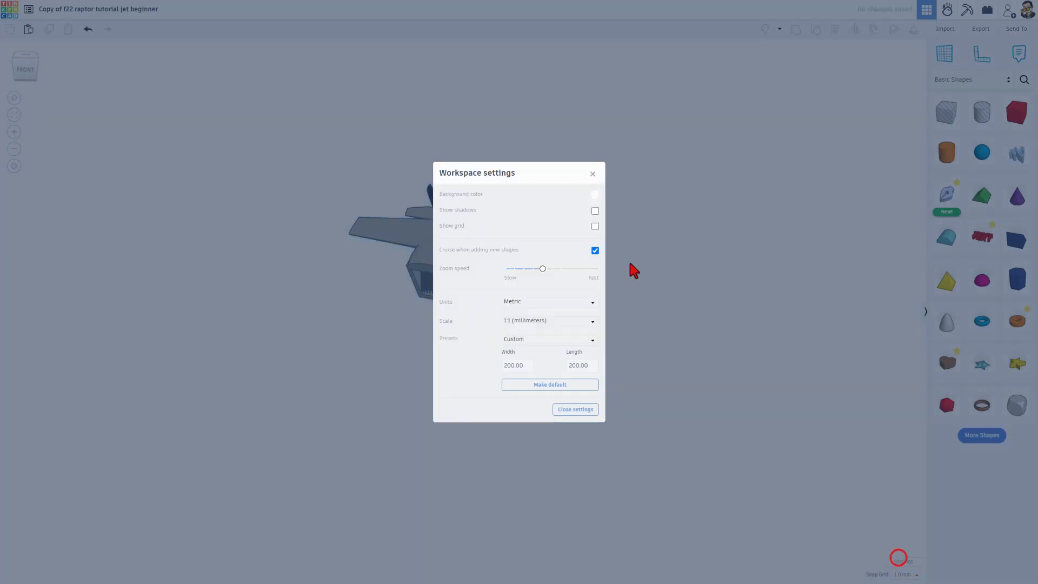
pyautogui.click(594, 210)
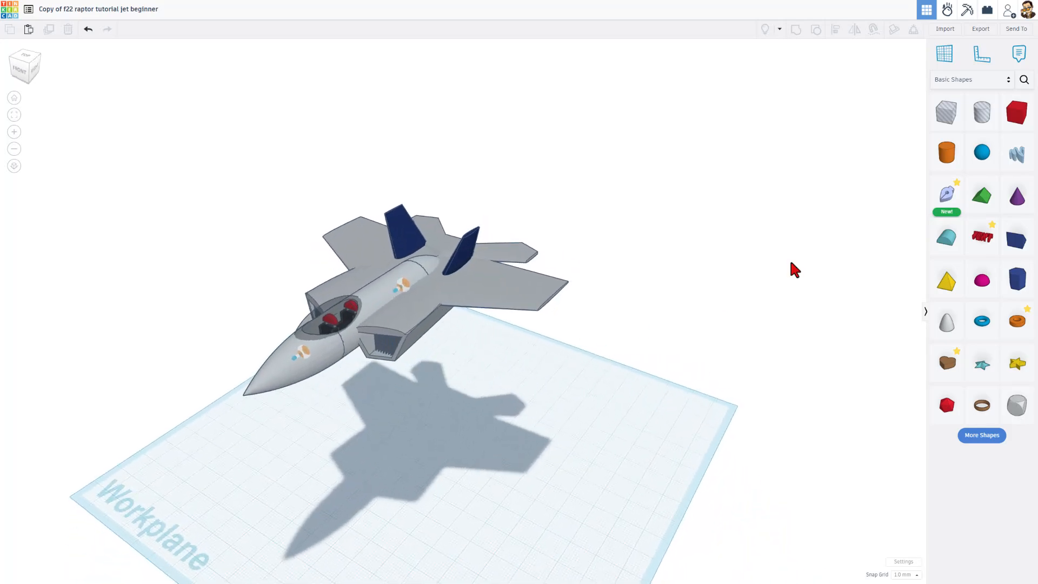
pyautogui.click(945, 195)
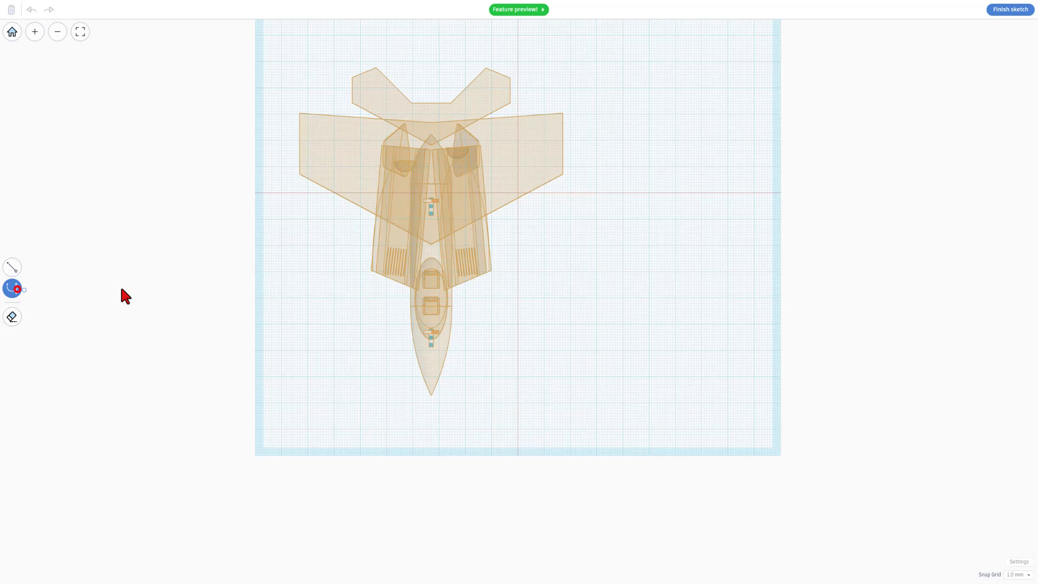
pyautogui.moveTo(517, 30)
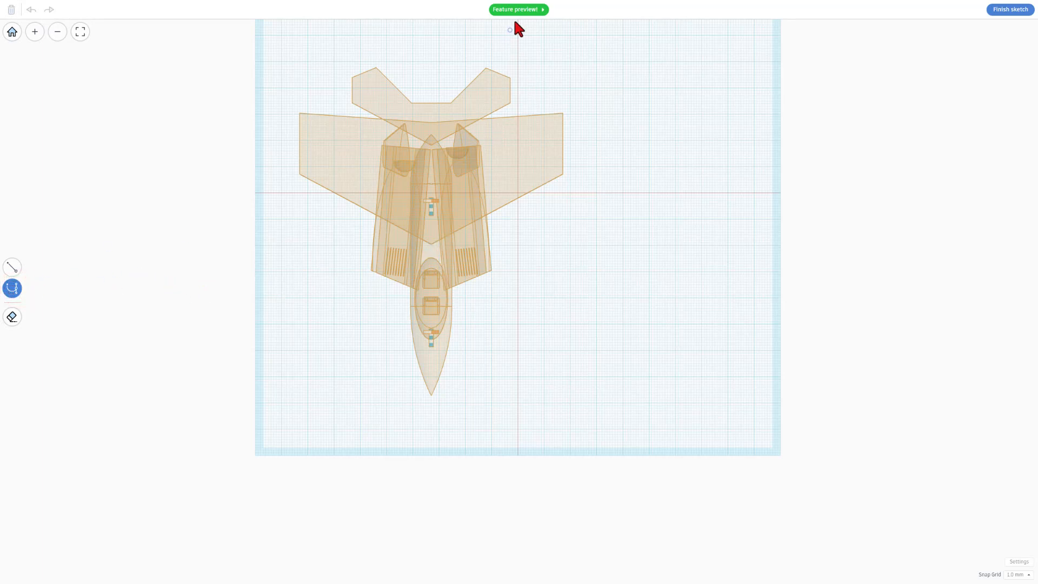
pyautogui.moveTo(960, 72)
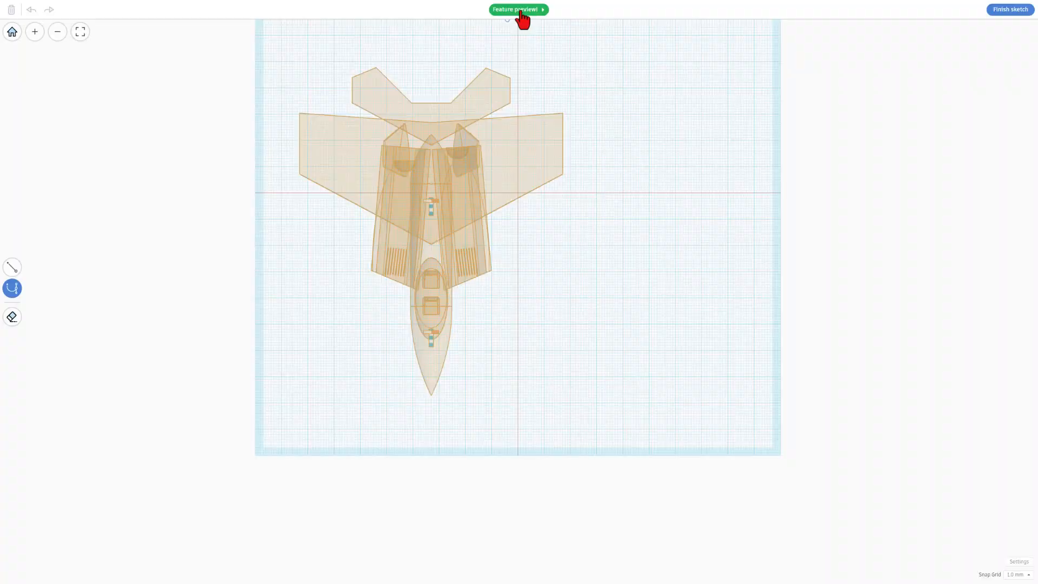
# Read the Sketch guide's Edit Tool and Add Points tips, then finish the sketch back to 3D.
pyautogui.click(517, 10)
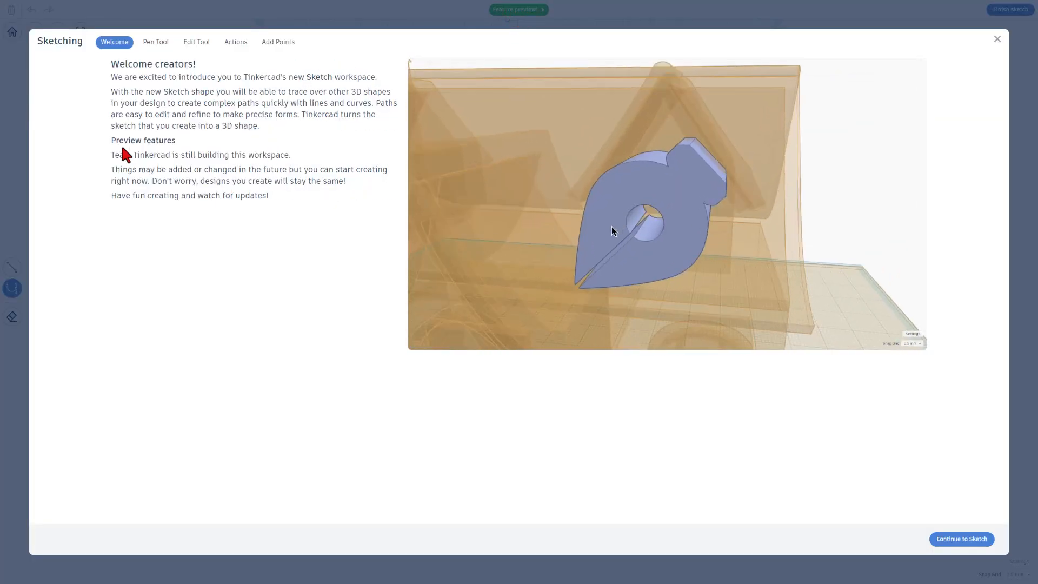
pyautogui.click(196, 43)
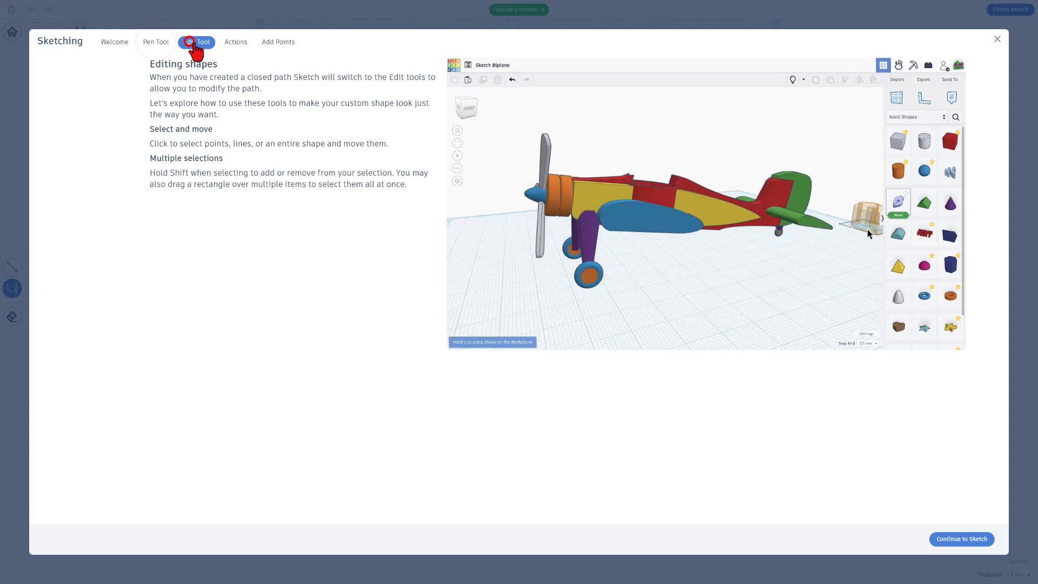
pyautogui.click(278, 42)
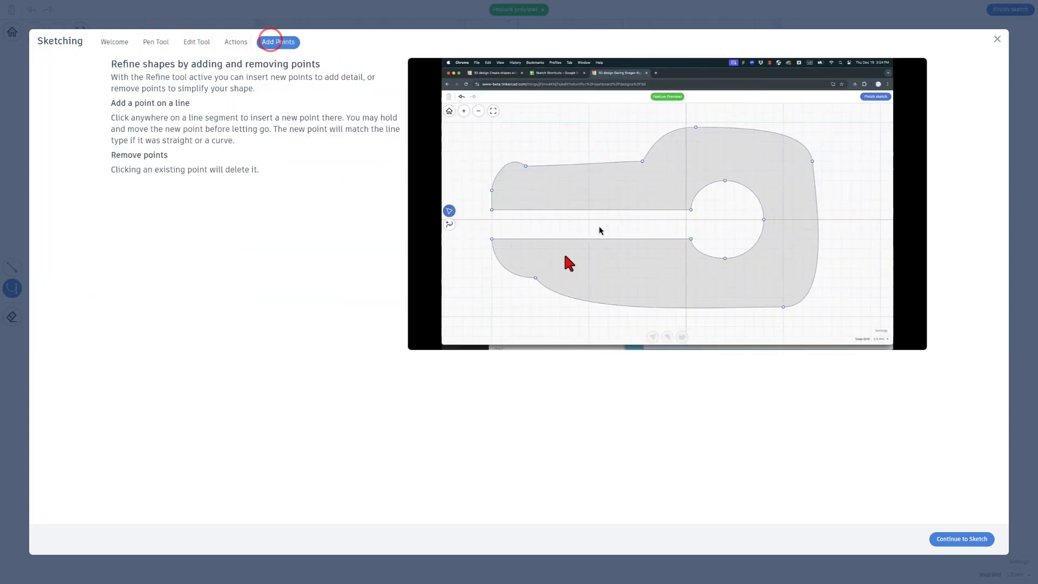
pyautogui.moveTo(448, 224)
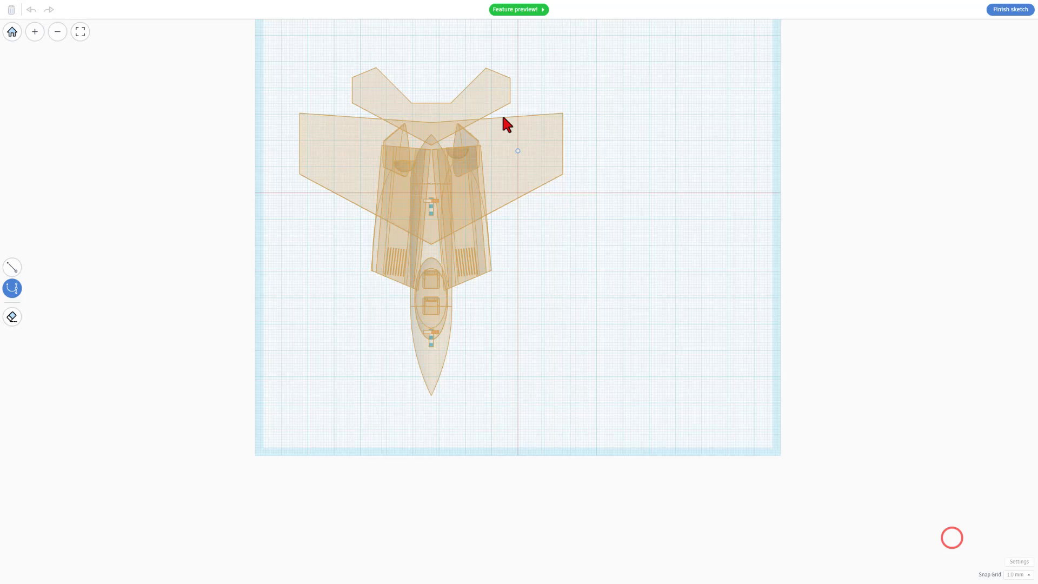
pyautogui.moveTo(644, 187)
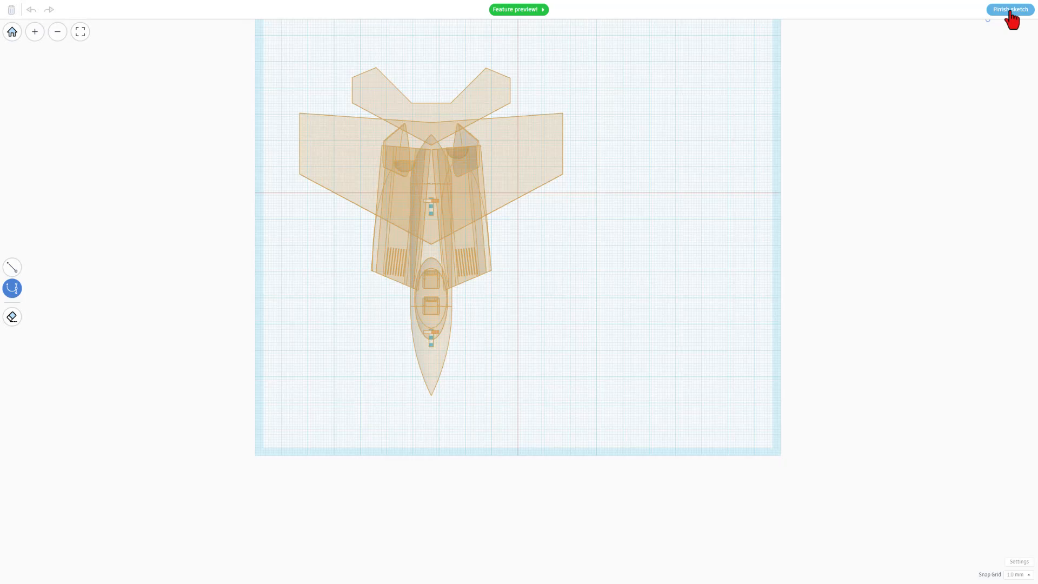
pyautogui.click(1008, 10)
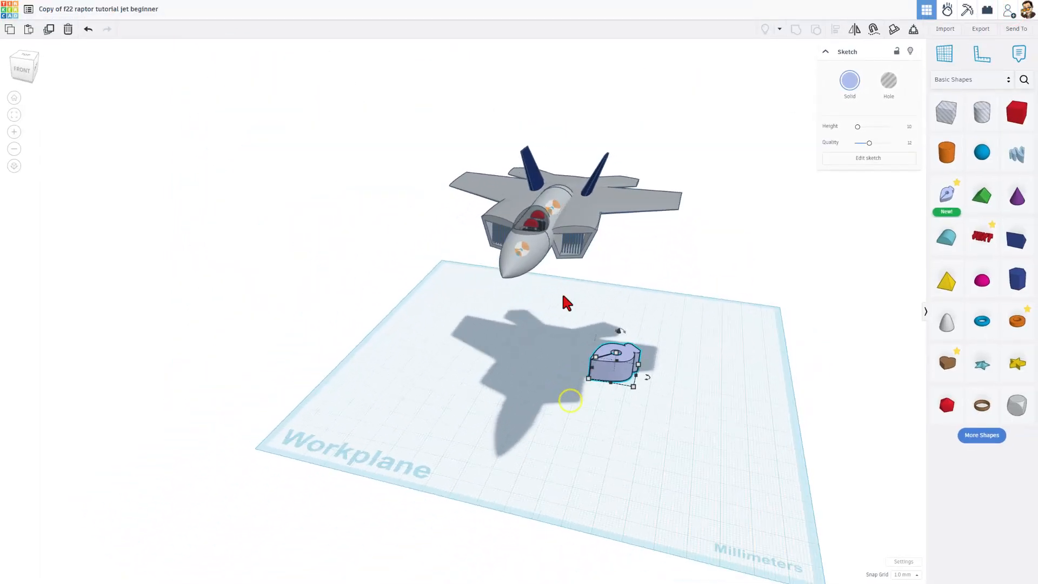
pyautogui.moveTo(480, 238)
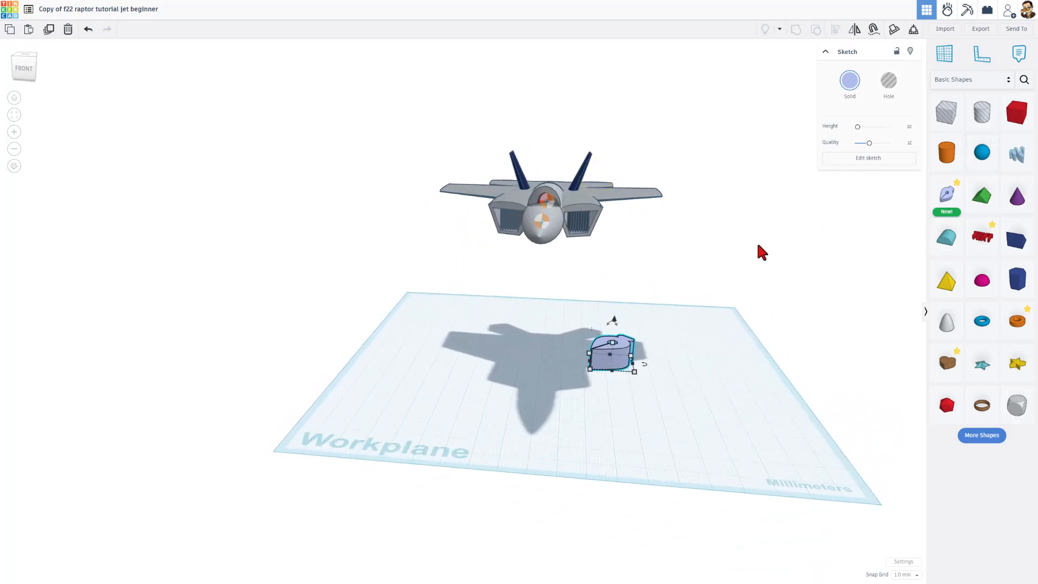
# Place a red box on the workplane in front of the jet and bring up Import Shapes.
pyautogui.click(1016, 112)
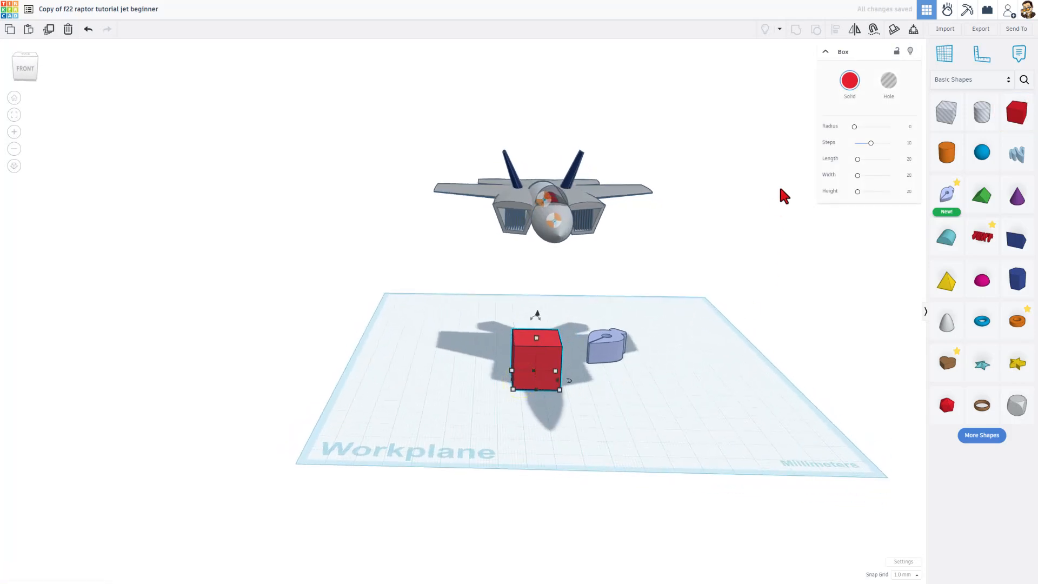
pyautogui.click(946, 28)
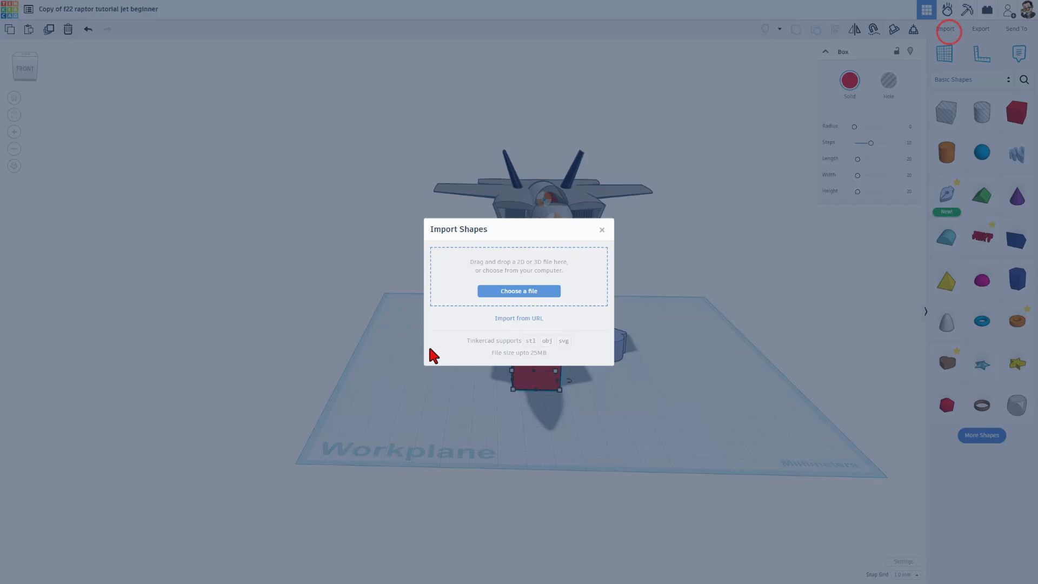
# Choose f22front.svg for import, centred on Art with width about 180.
pyautogui.click(518, 291)
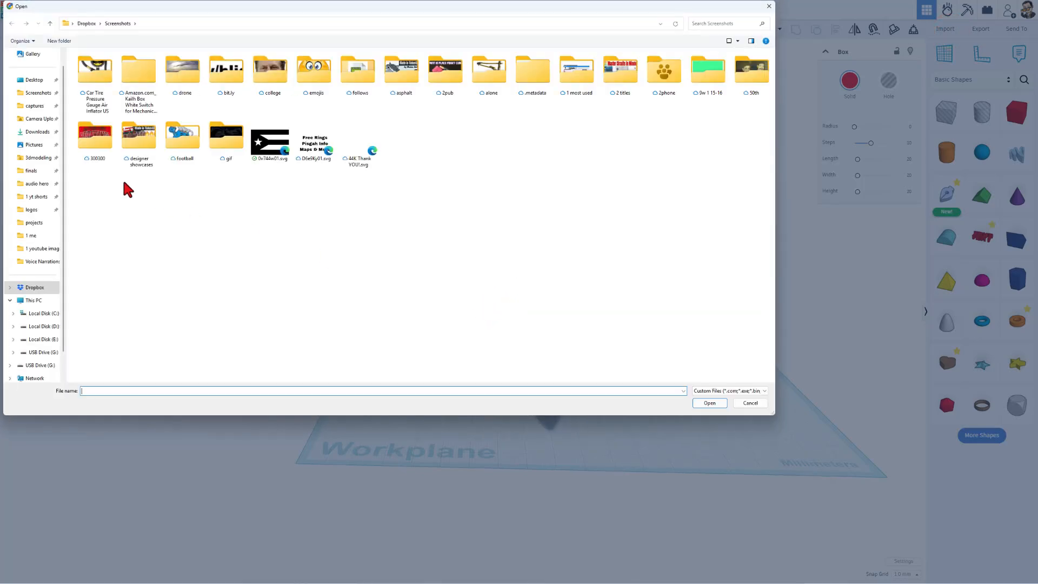
pyautogui.click(38, 131)
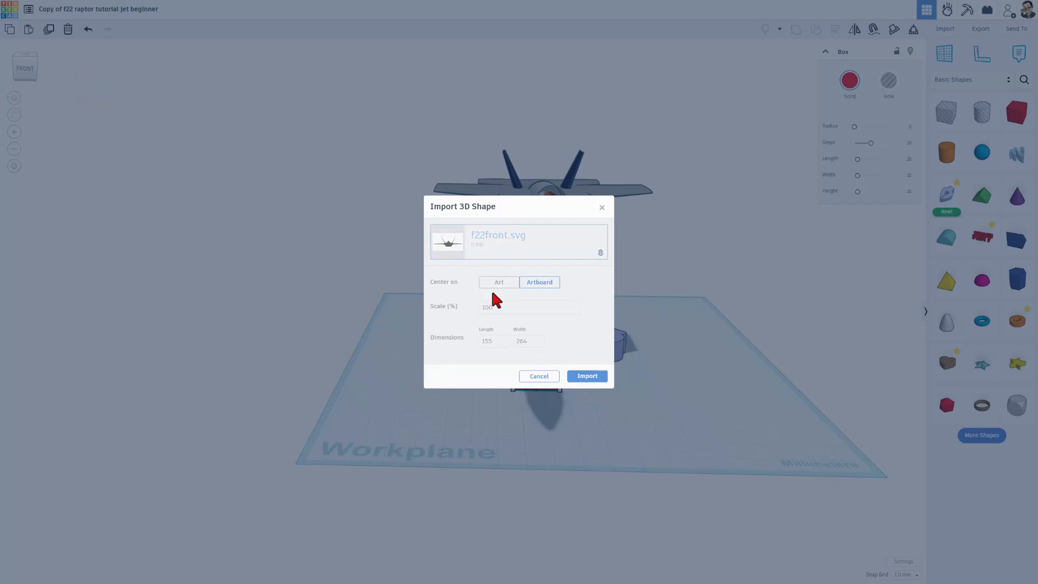
pyautogui.click(498, 282)
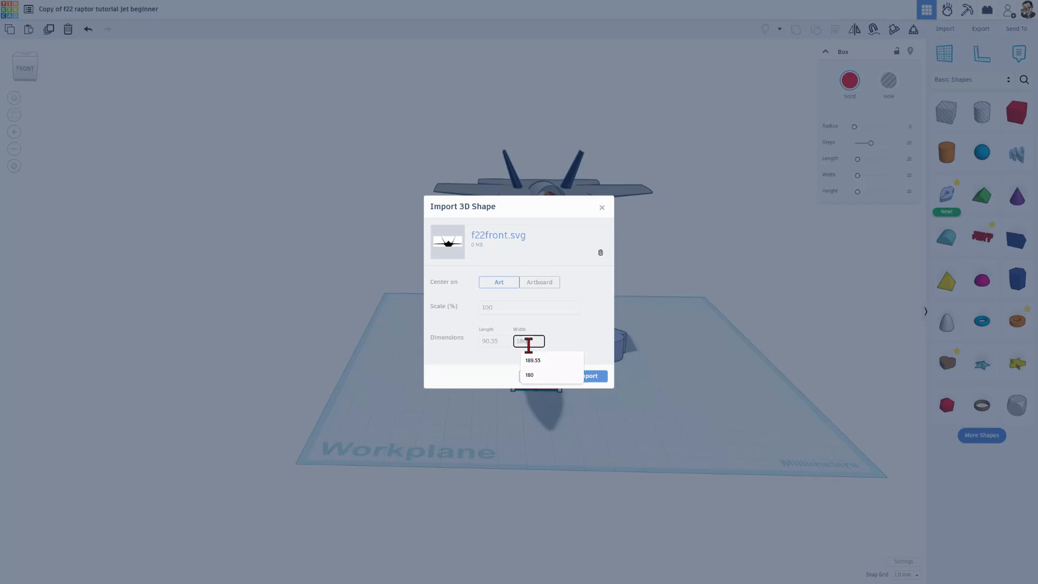
pyautogui.click(528, 375)
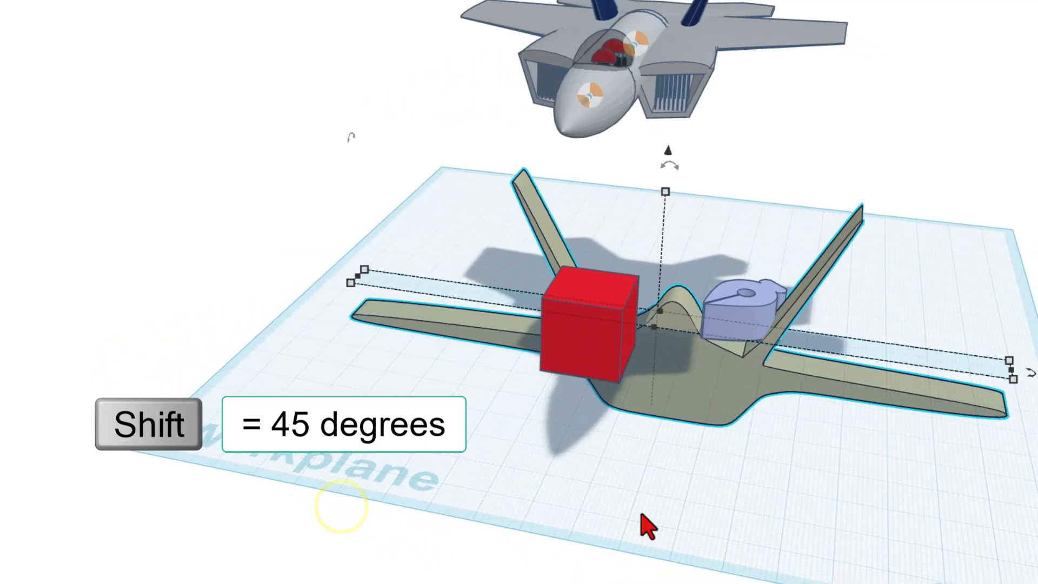
# Rotate the imported silhouette 90° upright and drop it onto the workplane facing front.
pyautogui.press('d')
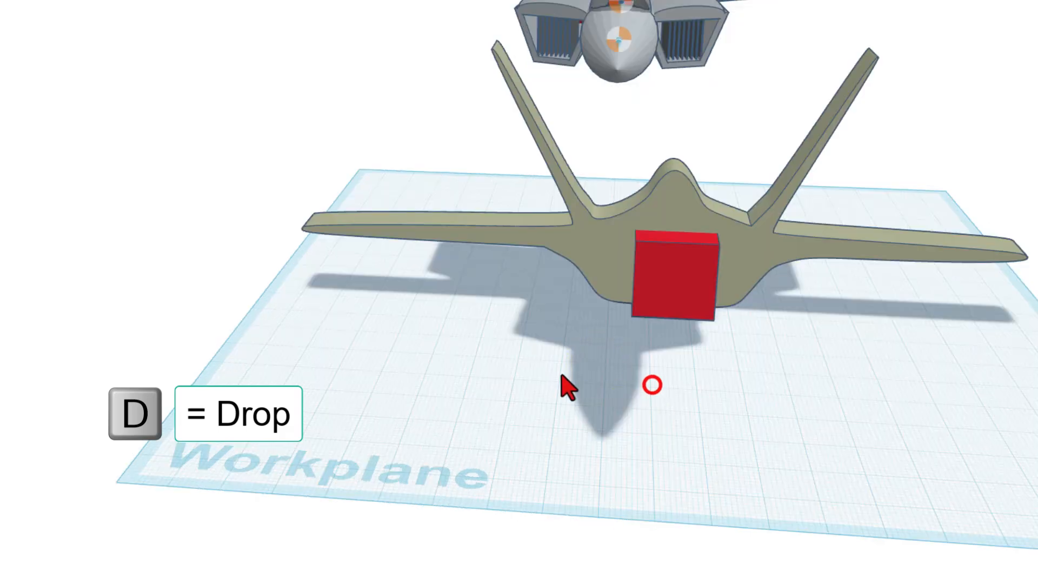
pyautogui.click(667, 278)
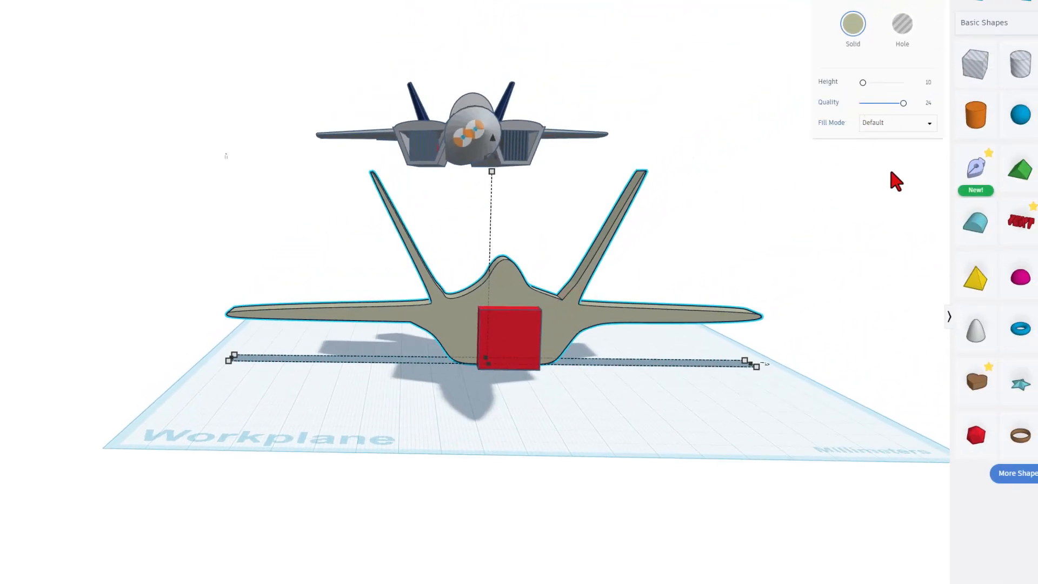
pyautogui.moveTo(975, 169)
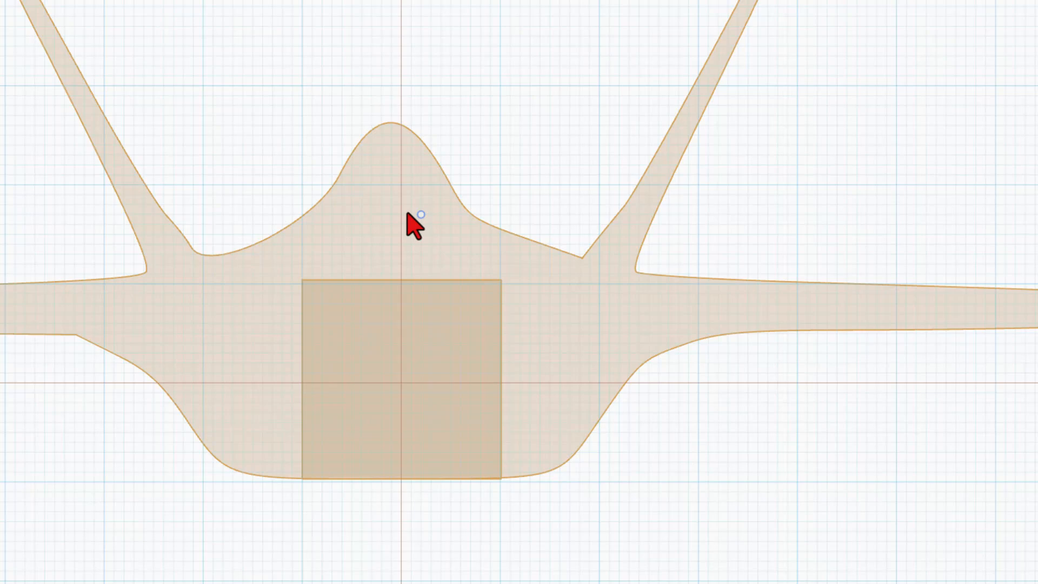
pyautogui.moveTo(402, 389)
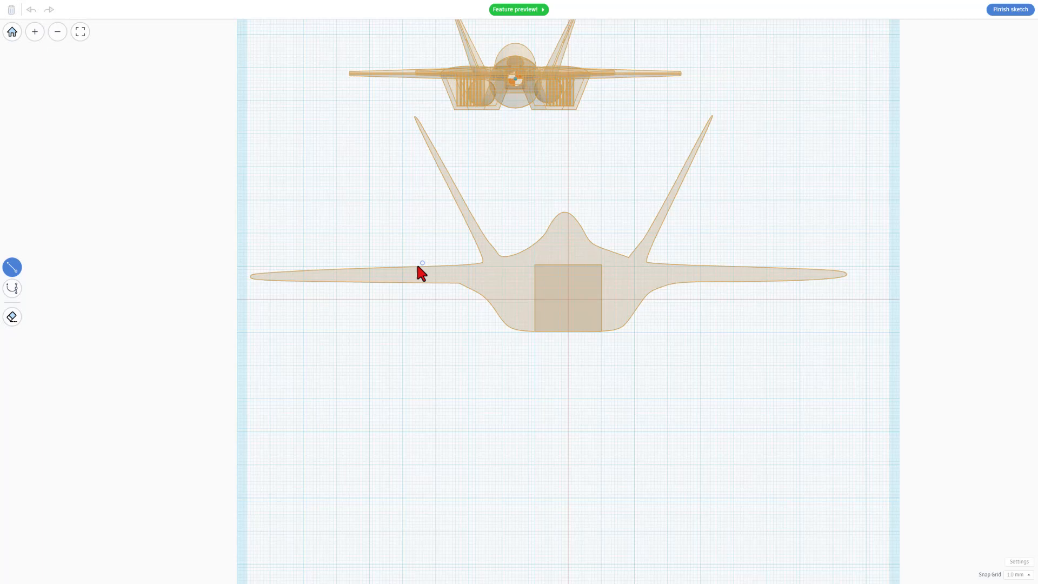
pyautogui.moveTo(508, 41)
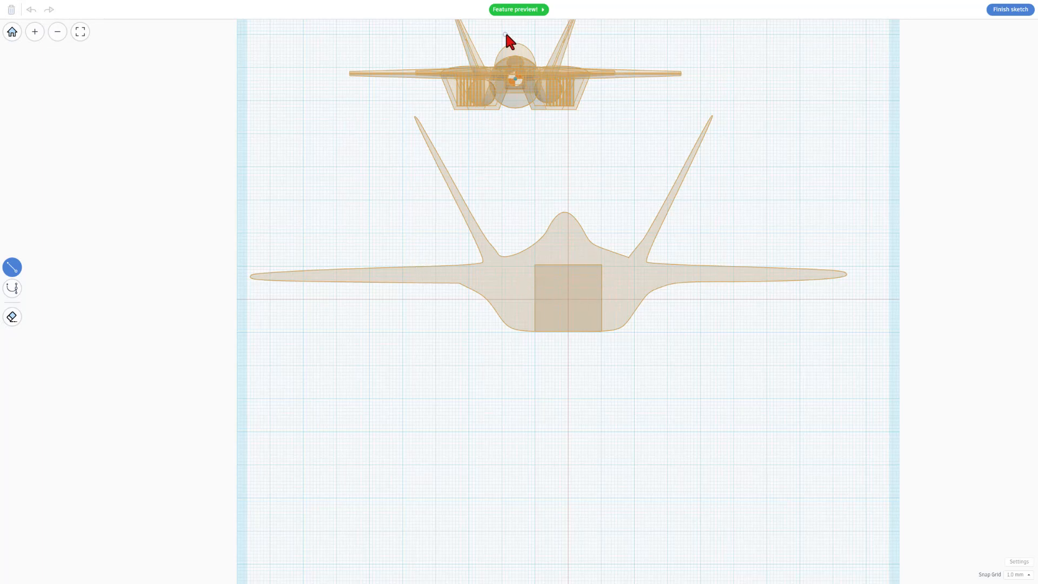
pyautogui.moveTo(464, 306)
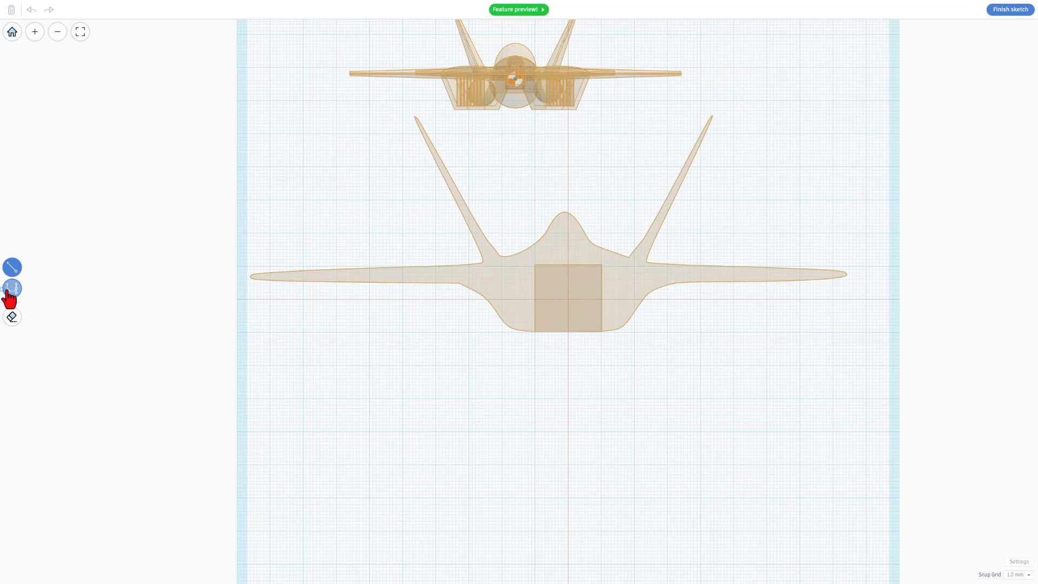
pyautogui.moveTo(11, 287)
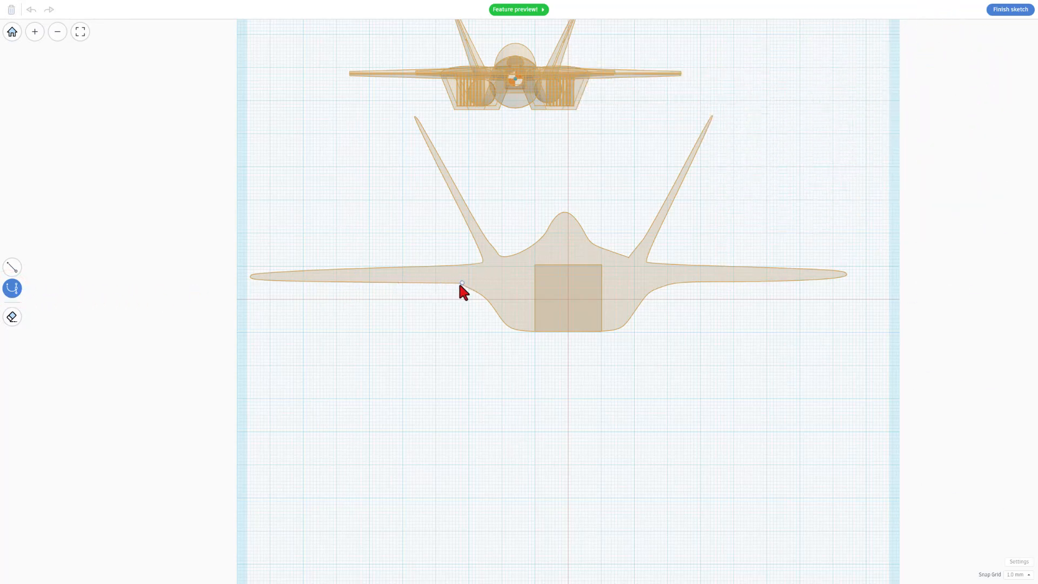
# Trace the left wing, tail fin and half fuselage with the curve tool and close the outline.
pyautogui.click(1015, 574)
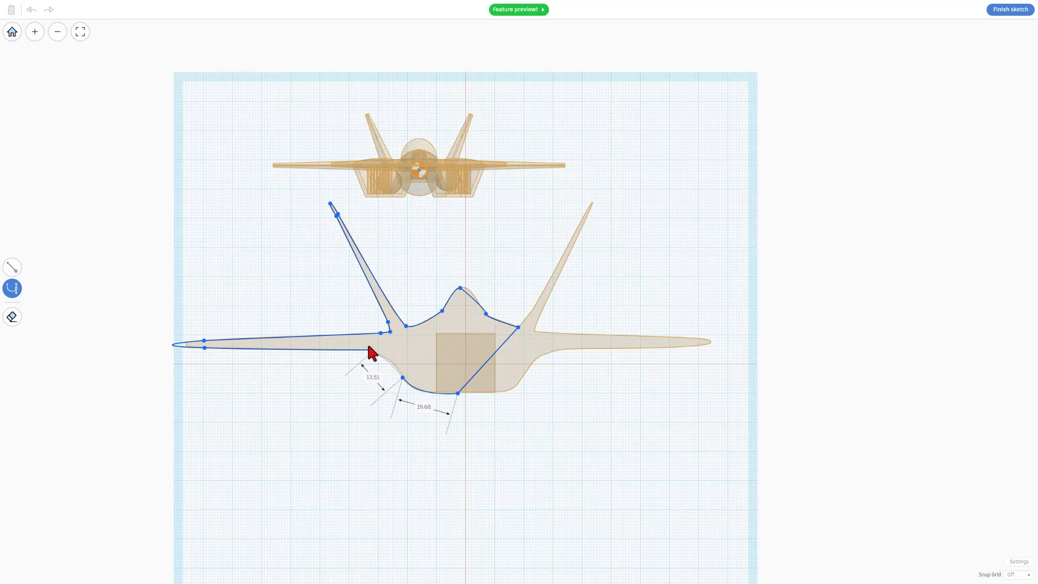
pyautogui.click(431, 340)
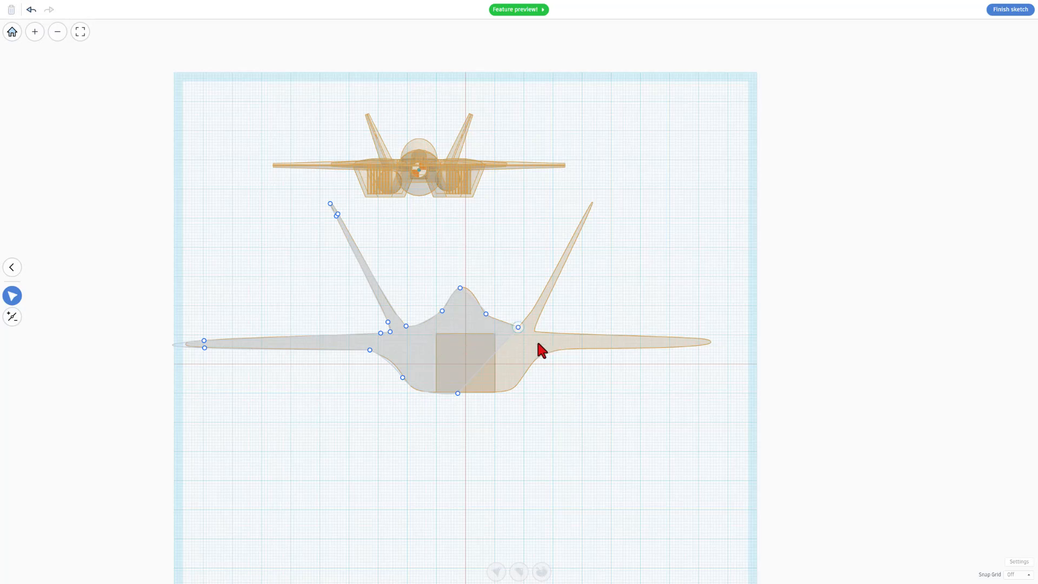
# Remove an unwanted point near the nose bump and adjust its top point's curve handles.
pyautogui.press('4')
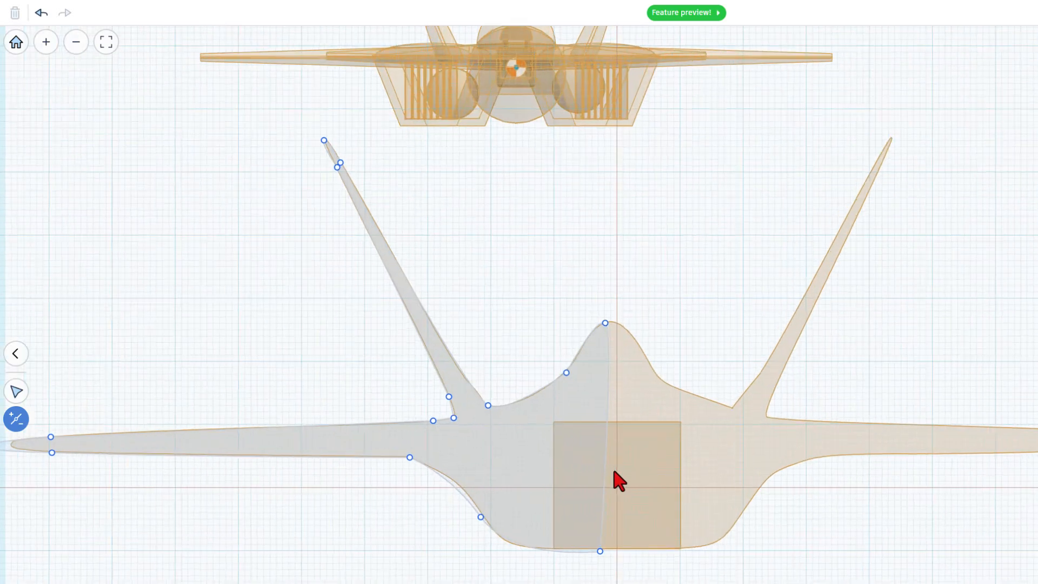
pyautogui.click(602, 404)
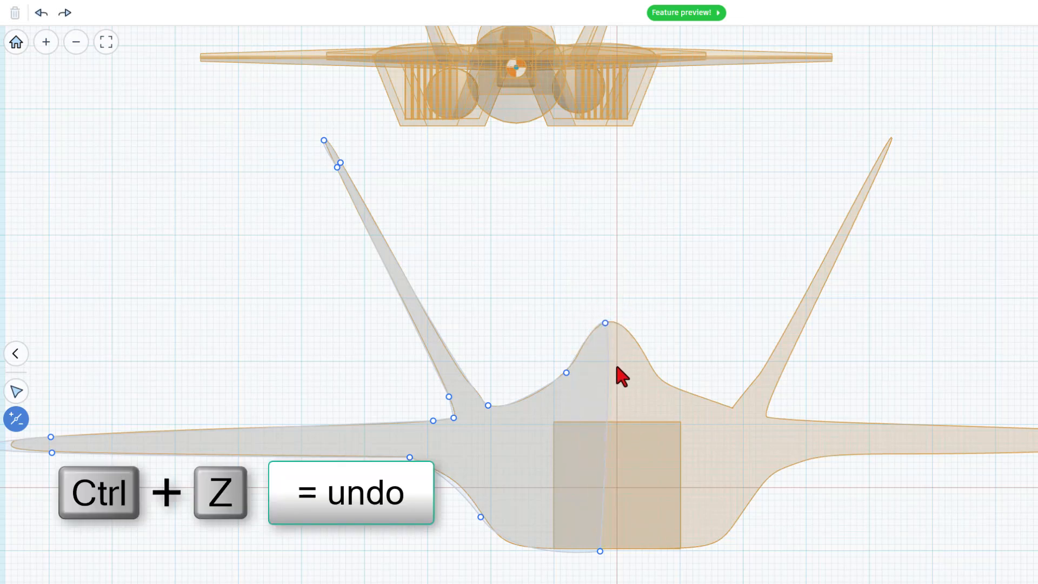
pyautogui.press('v')
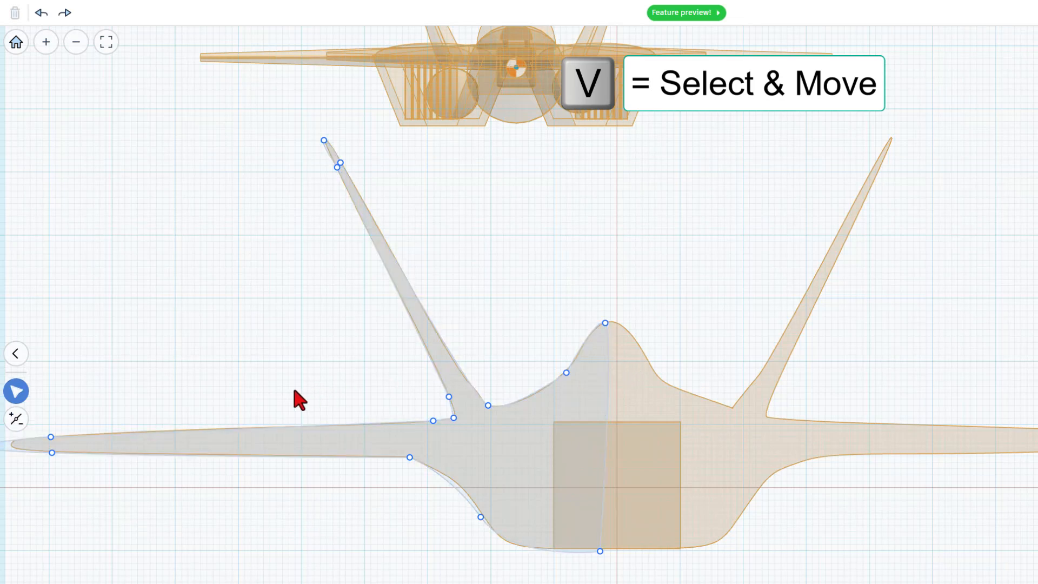
pyautogui.click(610, 429)
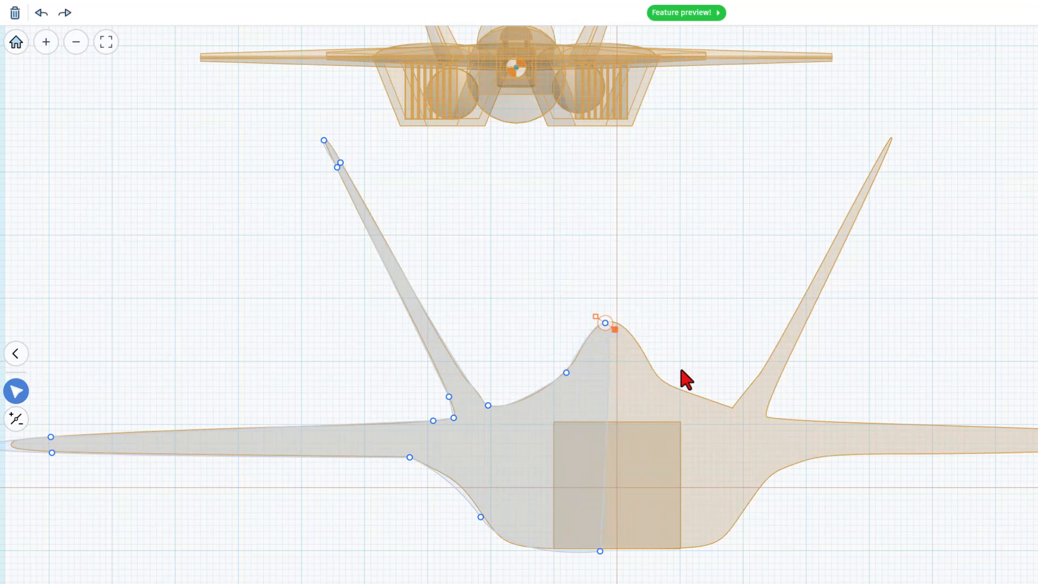
pyautogui.press('1')
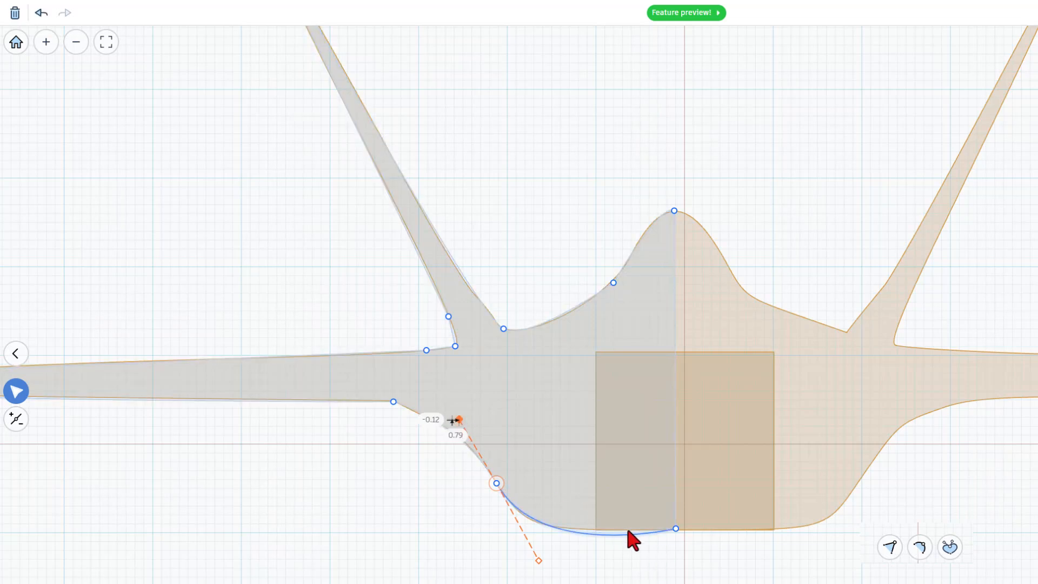
# Adjust the bottom centre point and finish the sketch into an upright flat shape.
pyautogui.click(675, 528)
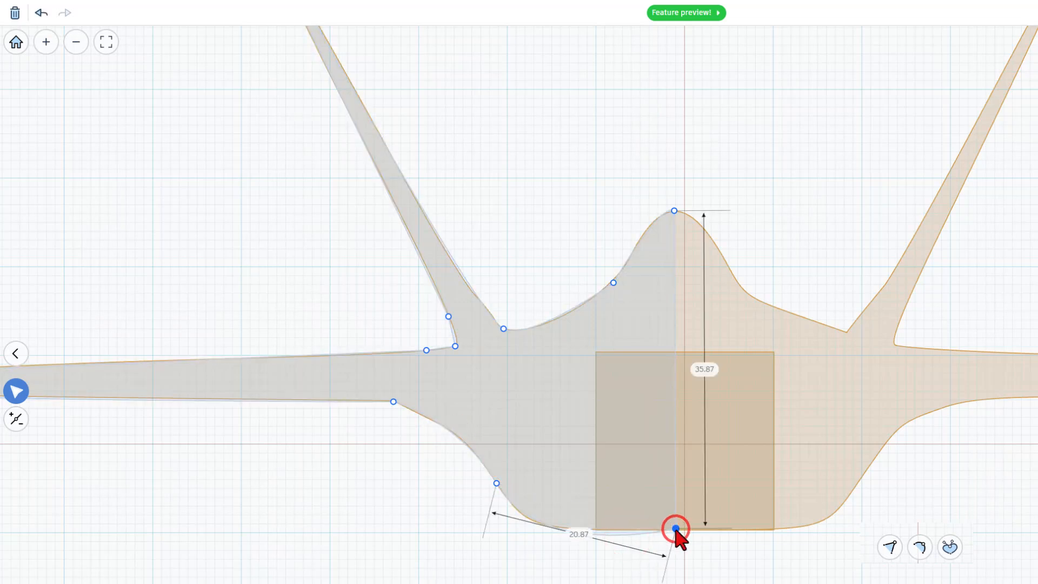
pyautogui.press('3')
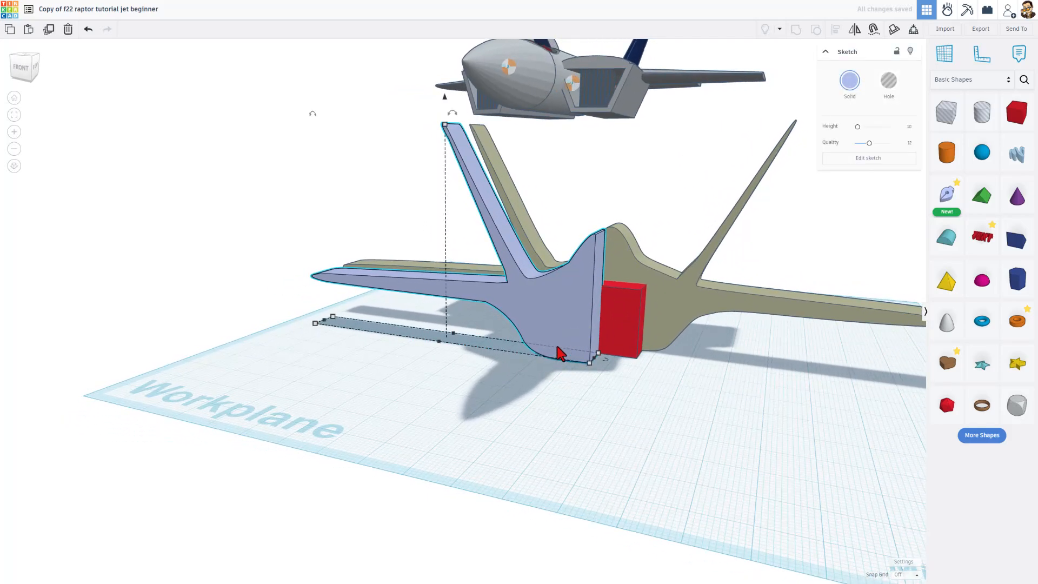
# Duplicate the half silhouette and drop the copy onto a workplane on its centre edge.
pyautogui.press('ctrl+d')
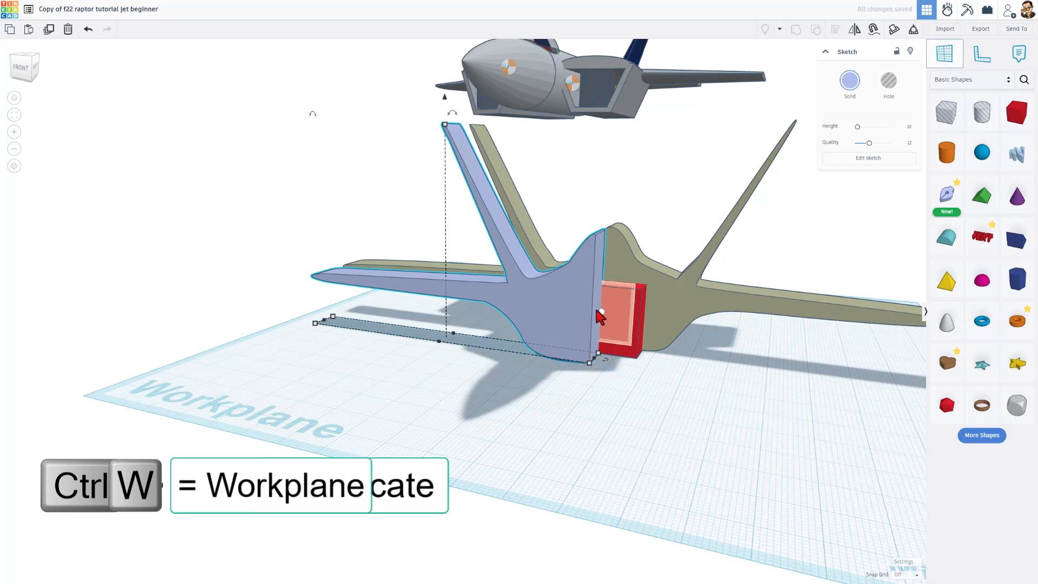
pyautogui.press('w')
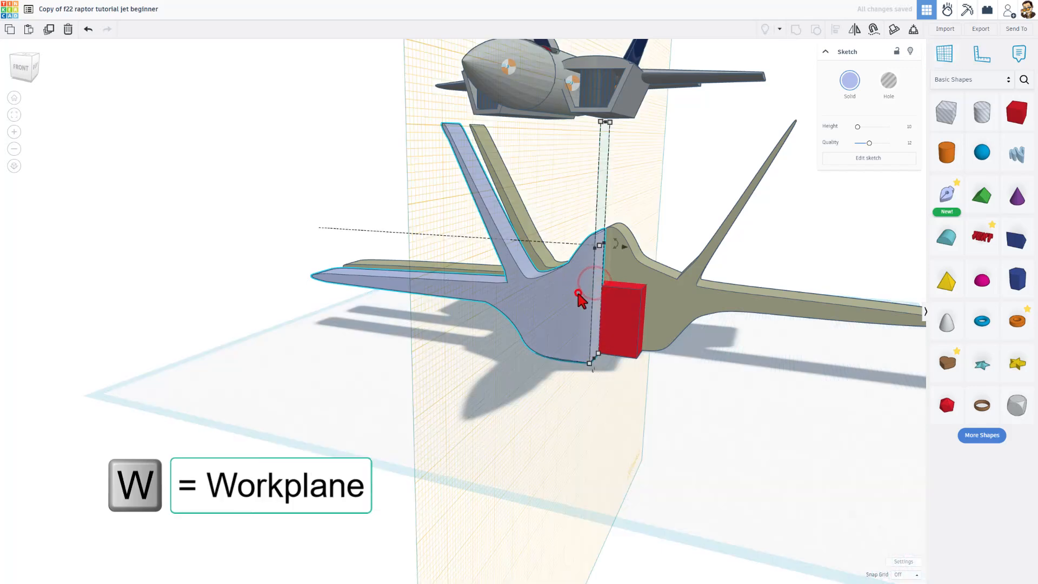
pyautogui.press('d')
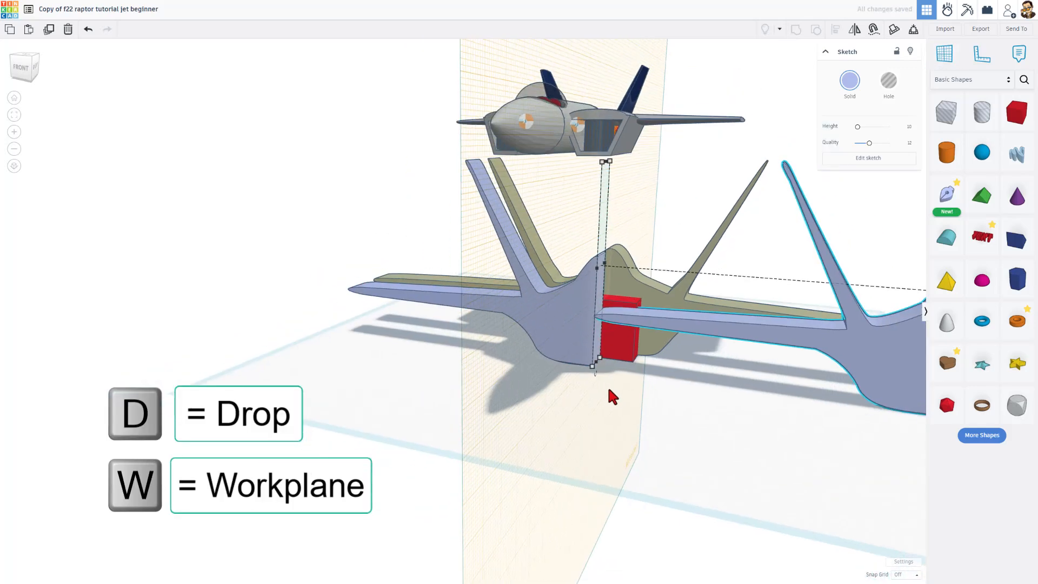